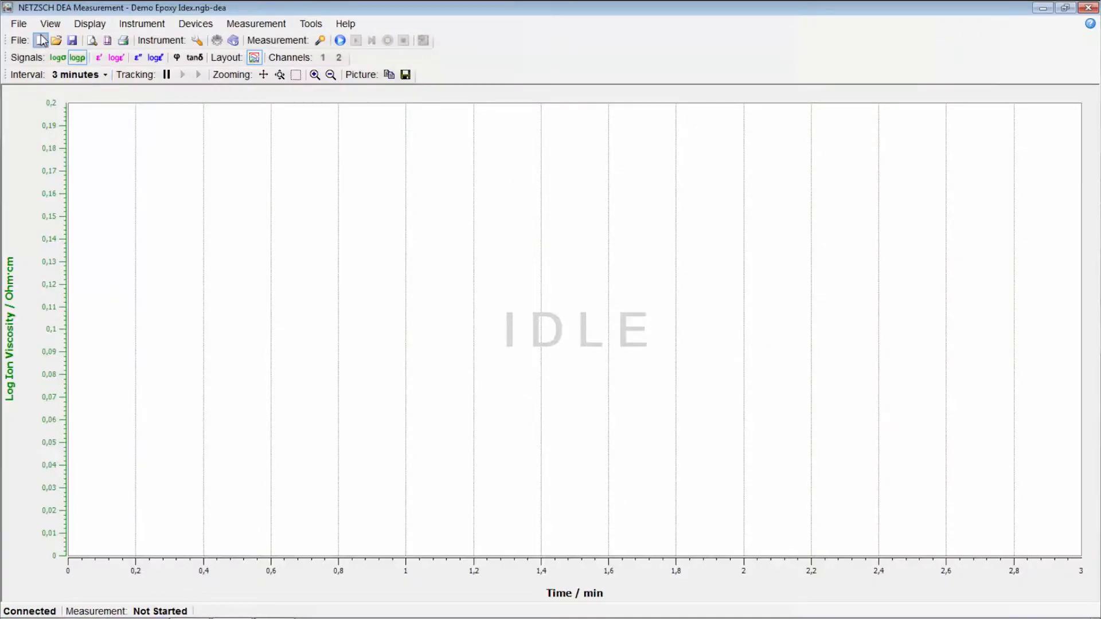
mouse_move(41, 41)
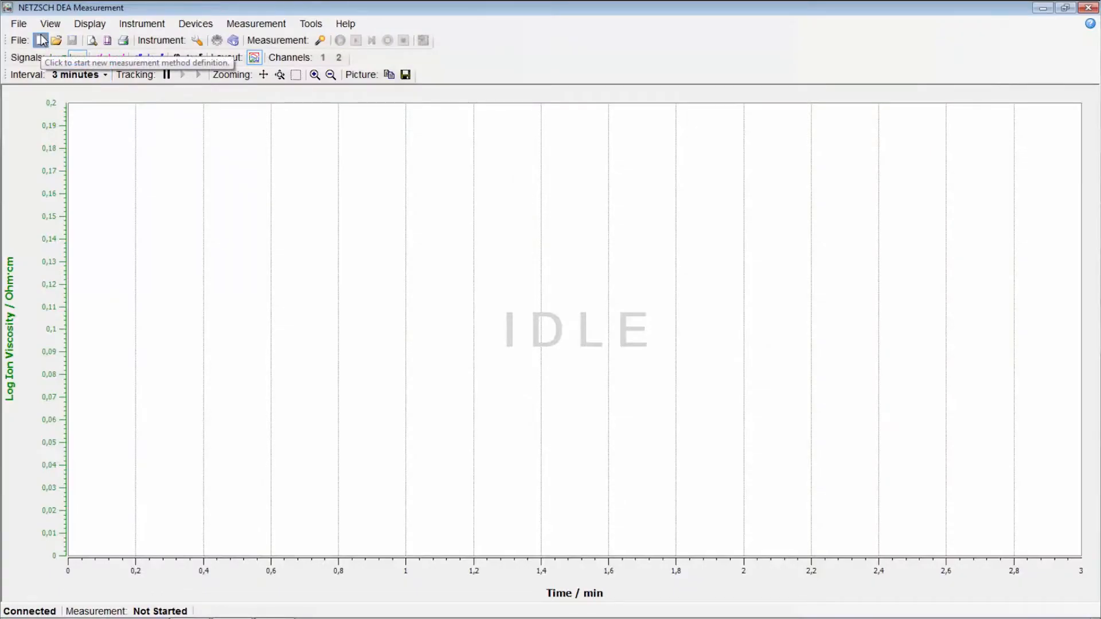
Begin a new measurement definition from the File toolbar
left_click(42, 41)
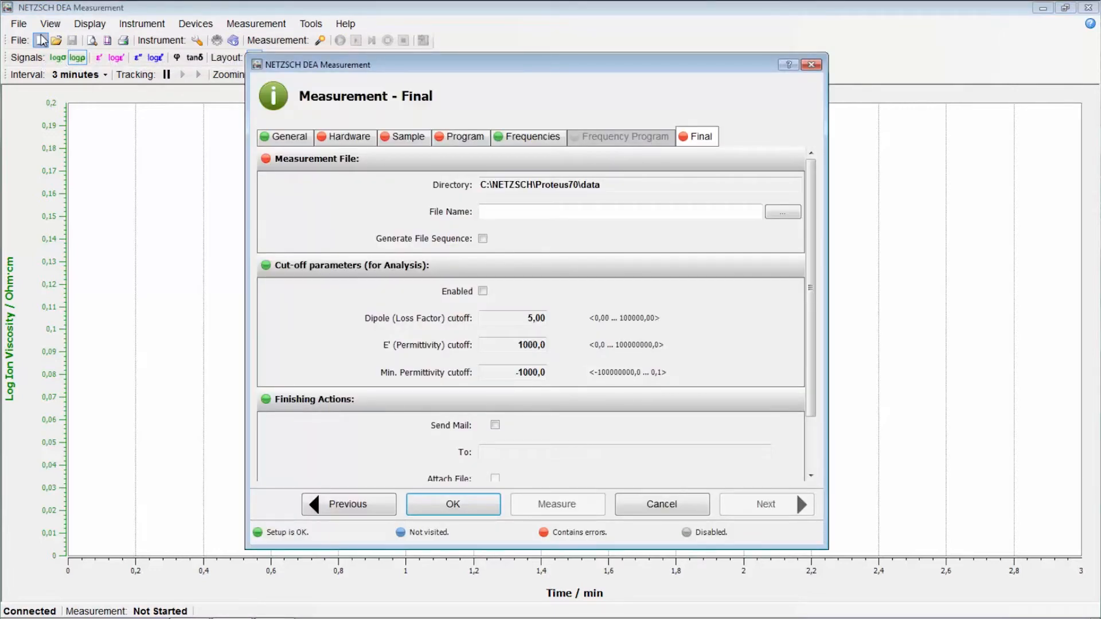
Show the General page with laboratory, project, operator and description
left_click(289, 137)
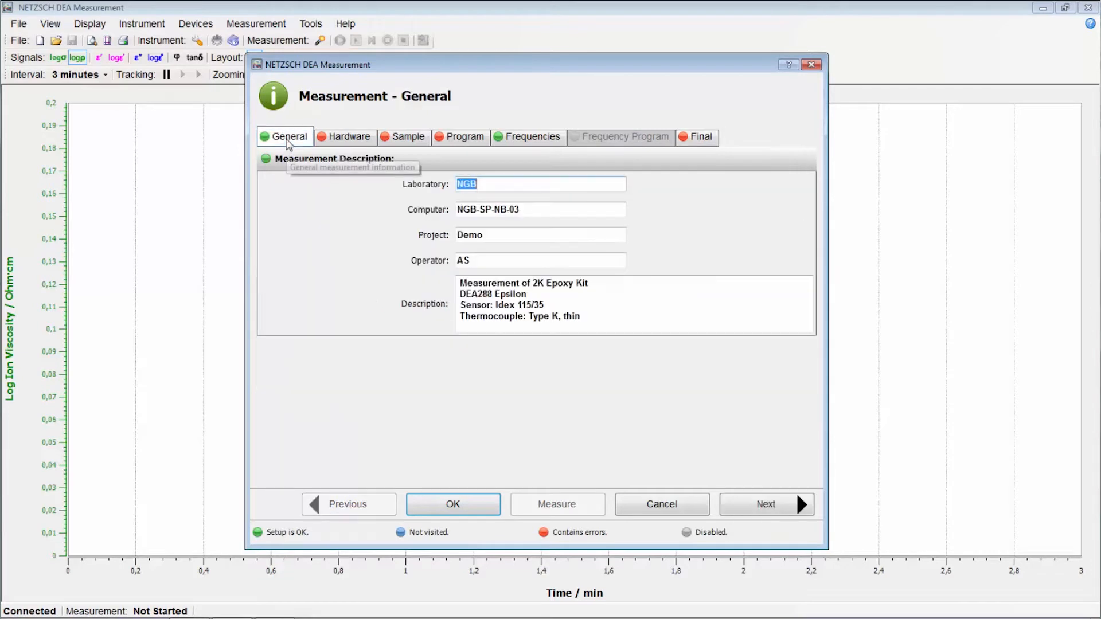
mouse_move(344, 214)
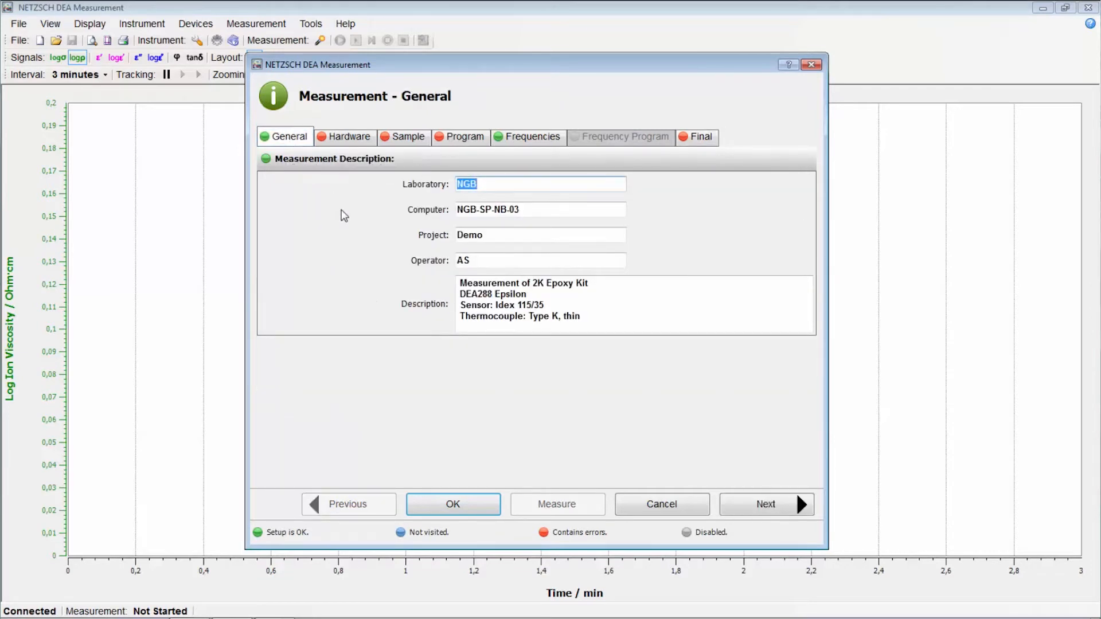
mouse_move(442, 196)
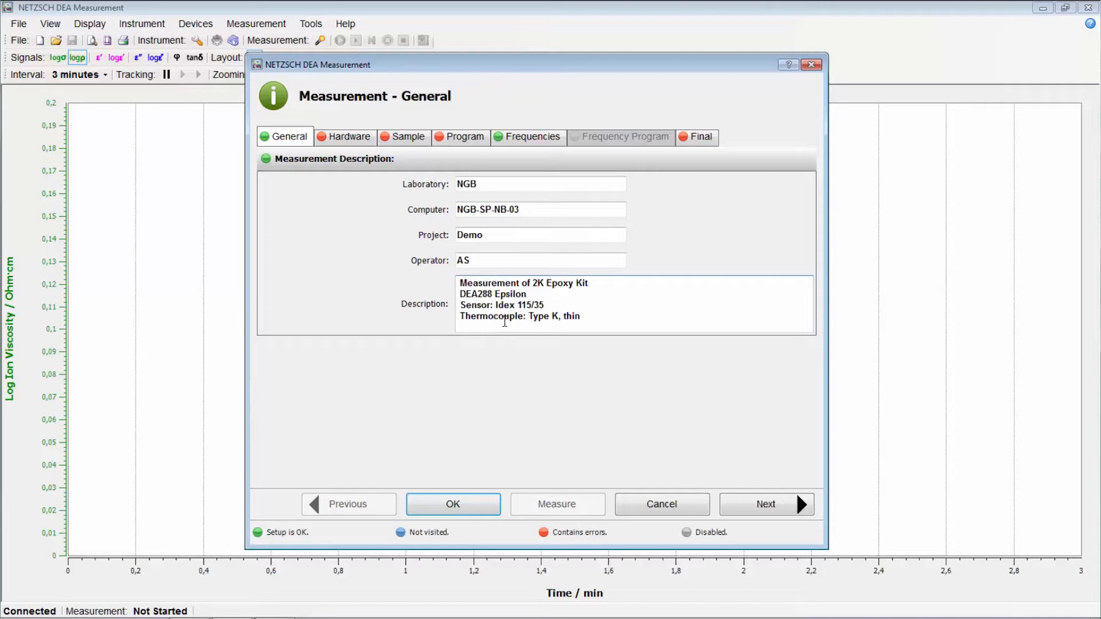
Go to the Hardware page and enable channel 1 under Used Channels
left_click(765, 505)
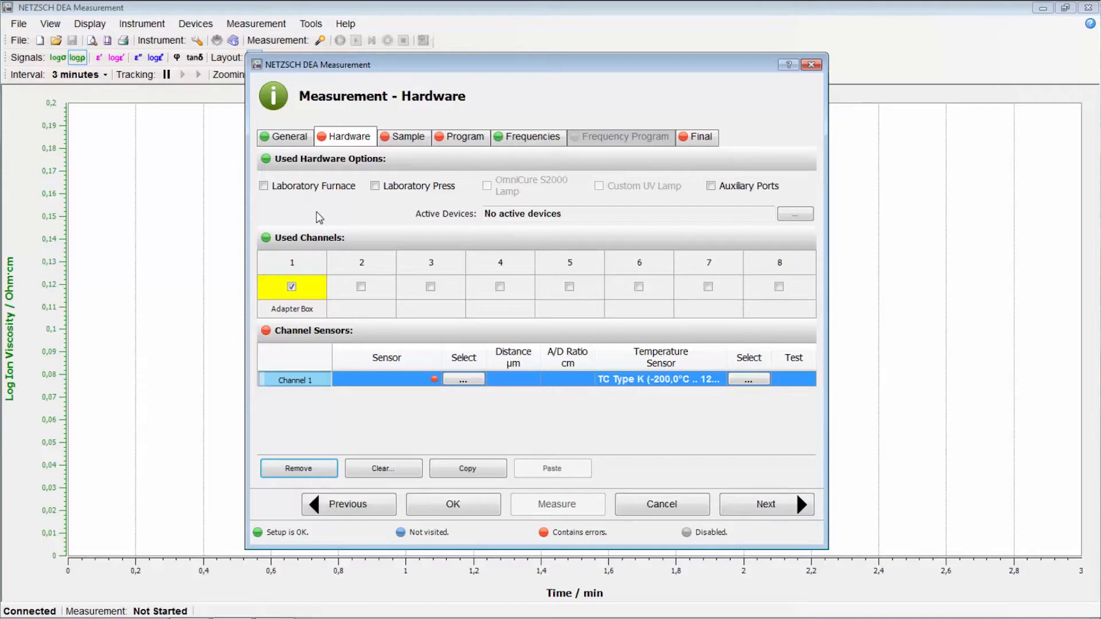
mouse_move(317, 206)
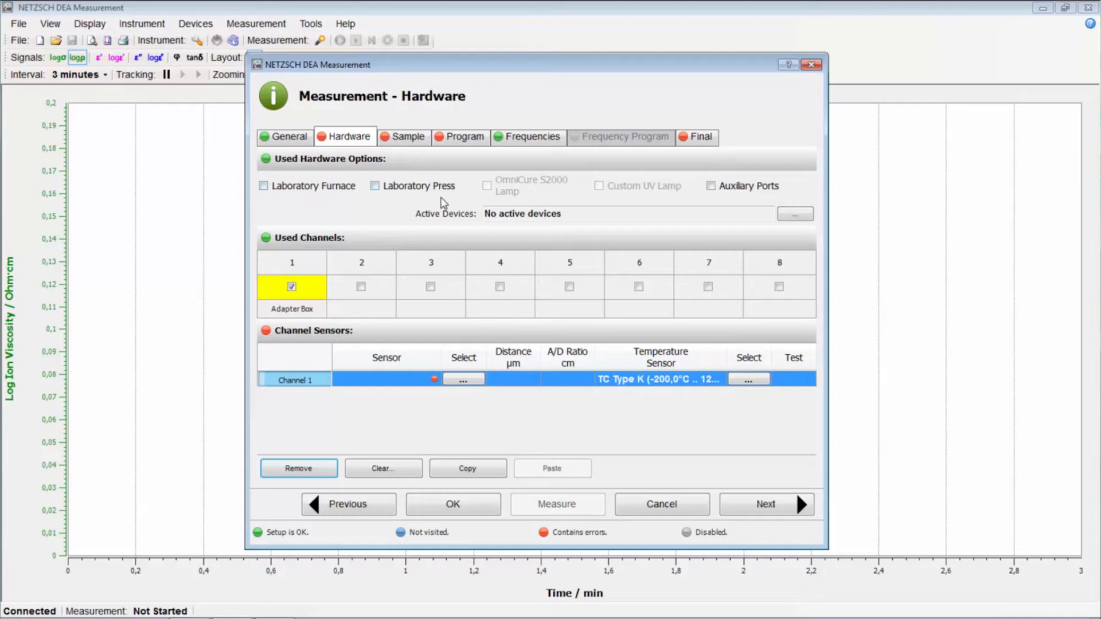
mouse_move(509, 204)
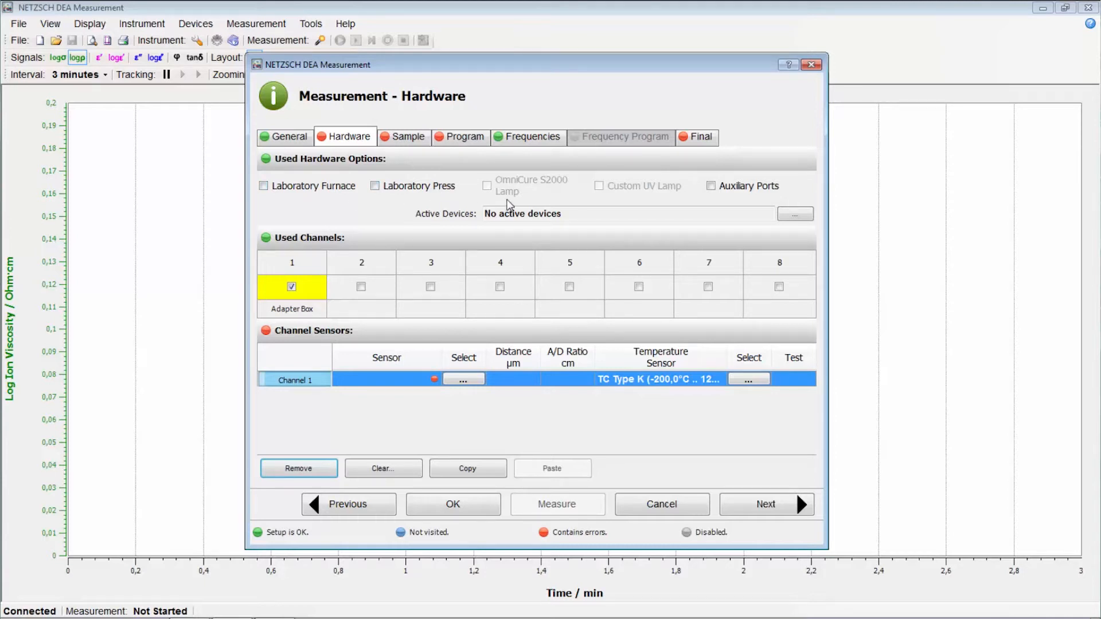
left_click(711, 185)
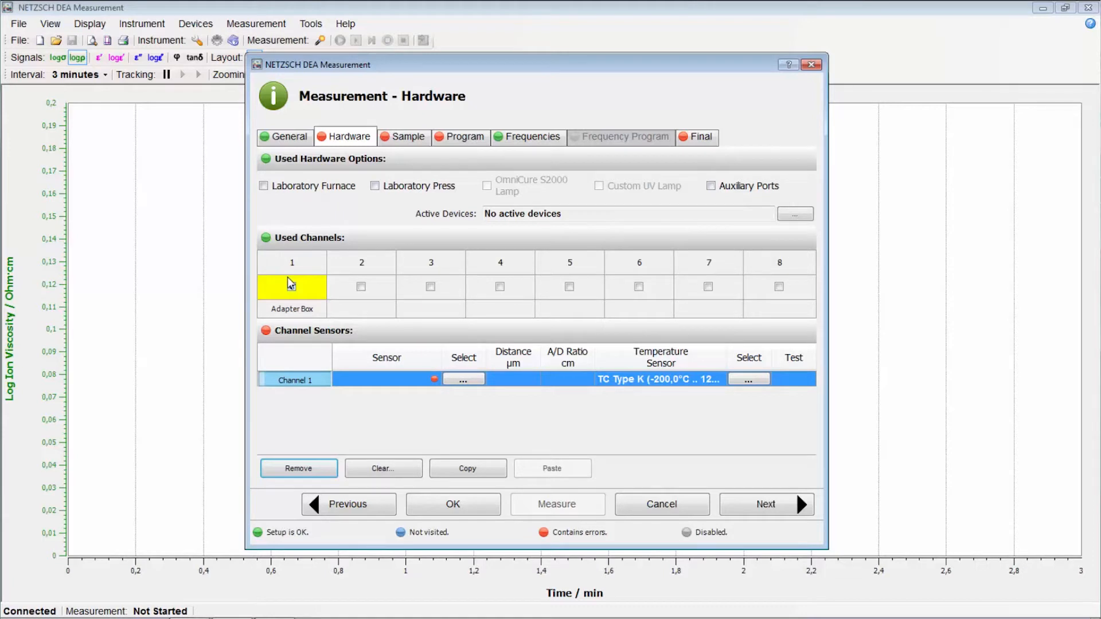
left_click(291, 286)
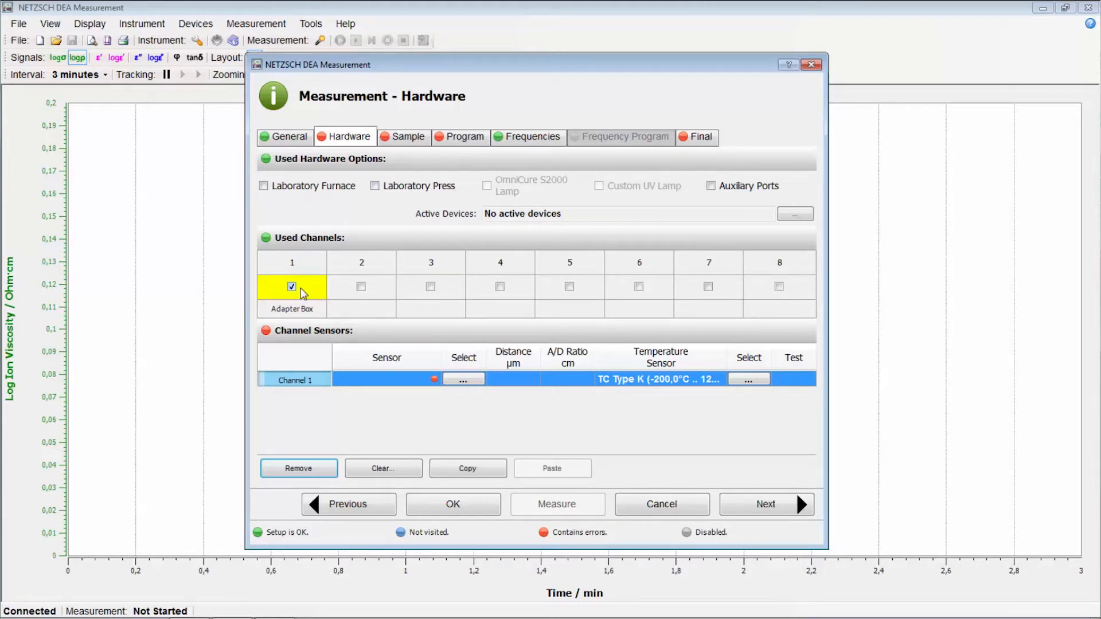
mouse_move(311, 295)
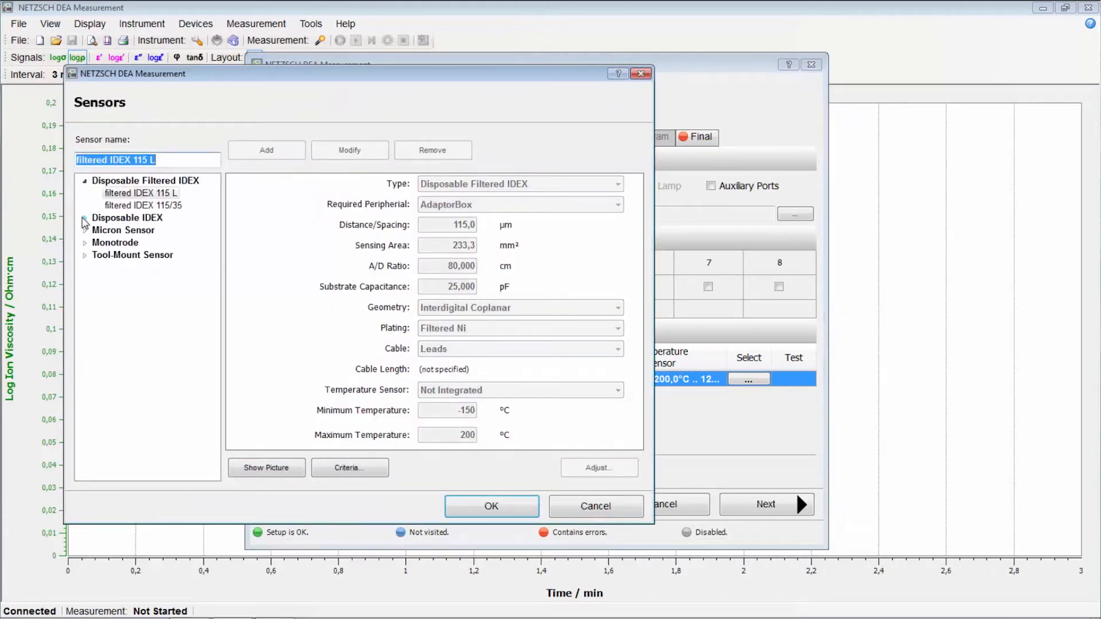
Expand the Disposable IDEX group to reach the IDEX 115/35 sensor
left_click(128, 254)
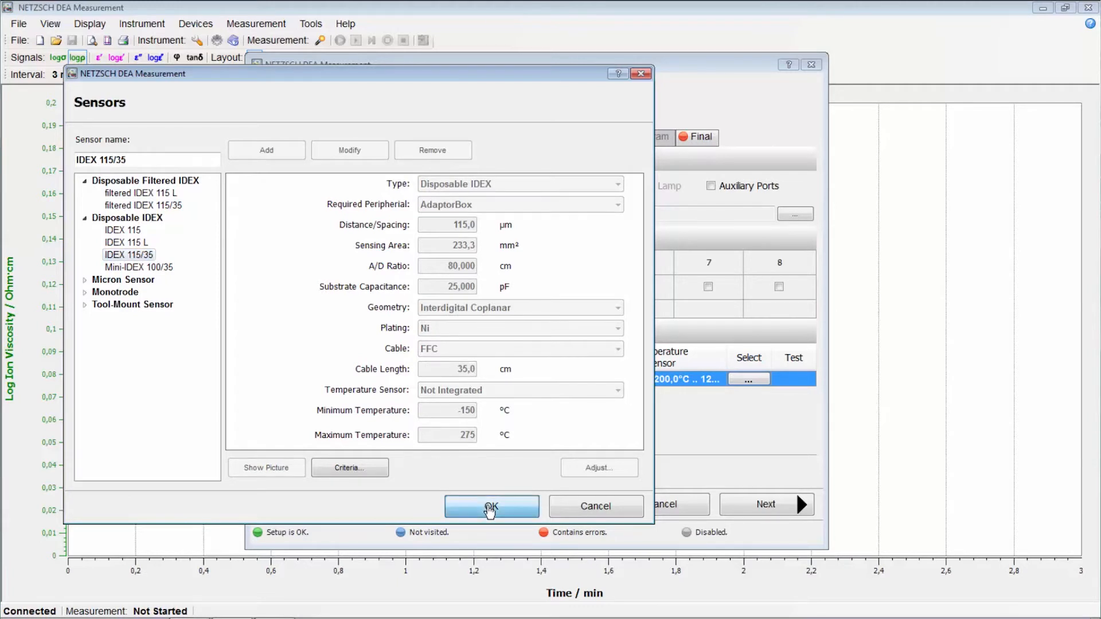
Assign IDEX 115/35 to channel 1 and run its sensor test to Success
left_click(491, 506)
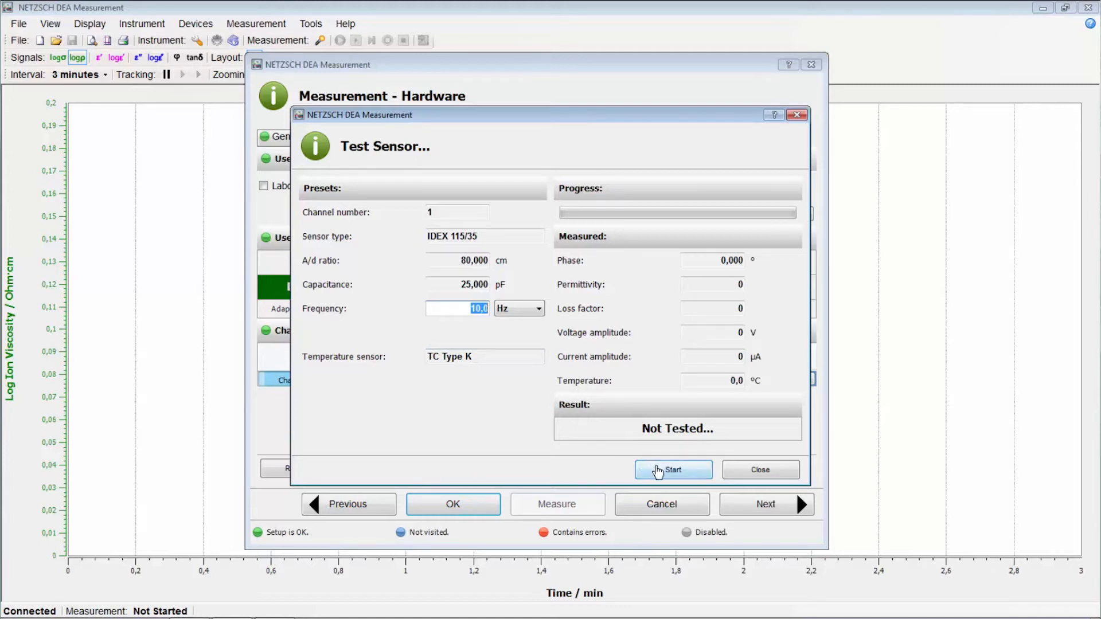
left_click(672, 470)
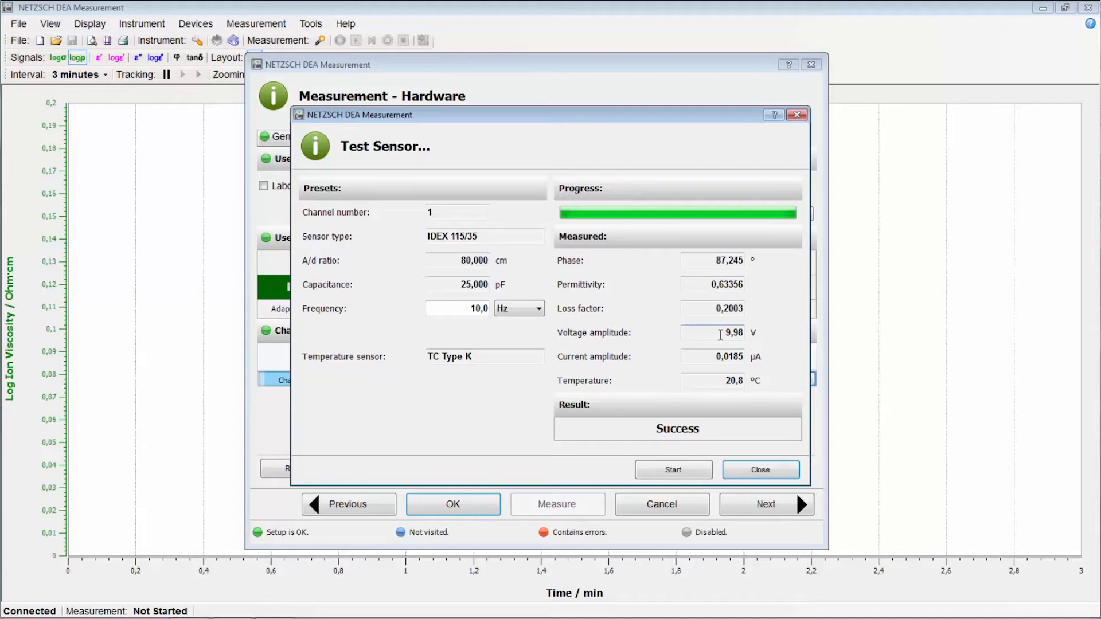
mouse_move(719, 351)
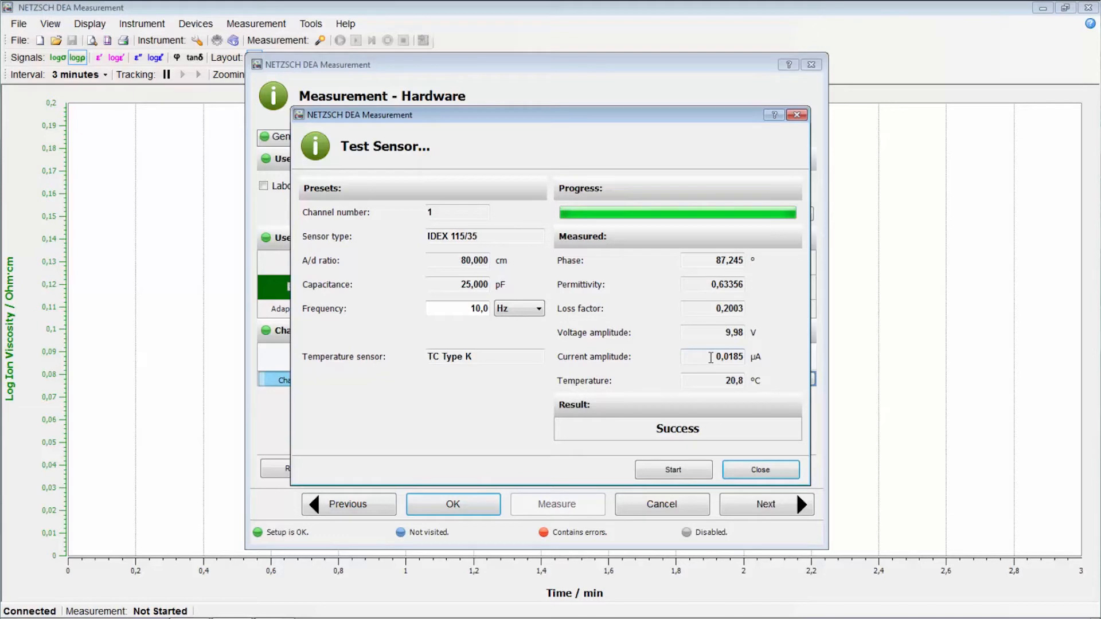
mouse_move(711, 376)
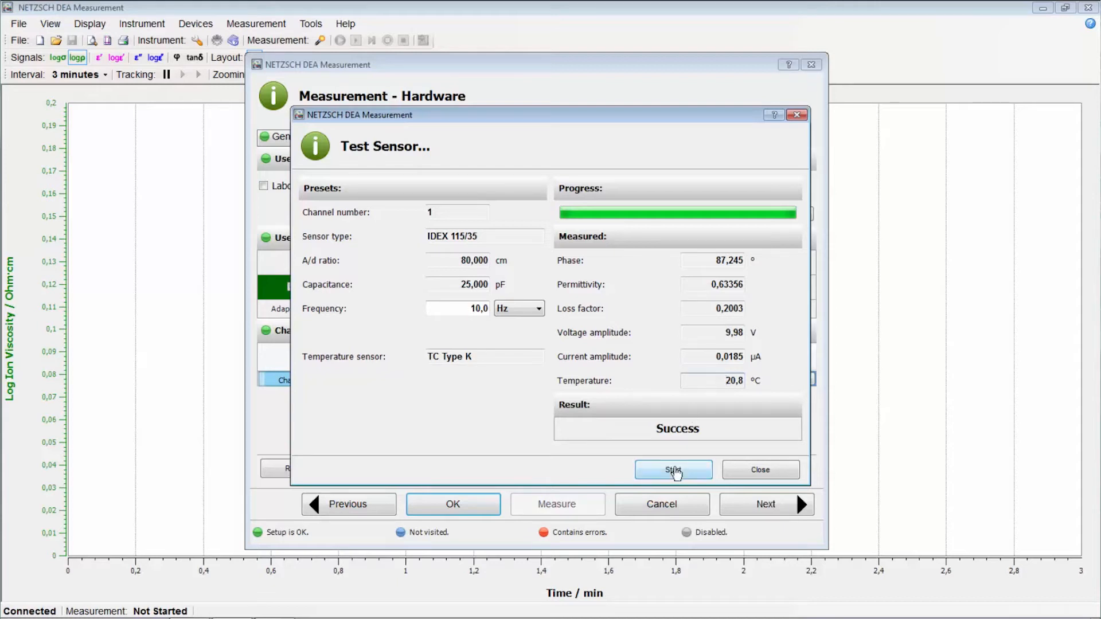
left_click(759, 470)
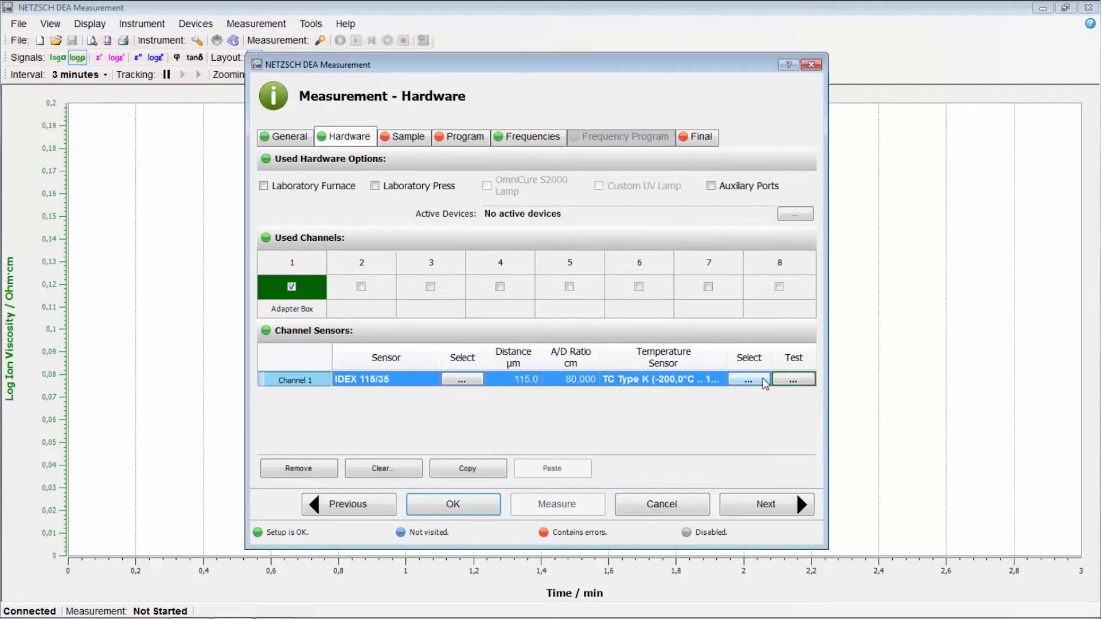
left_click(749, 379)
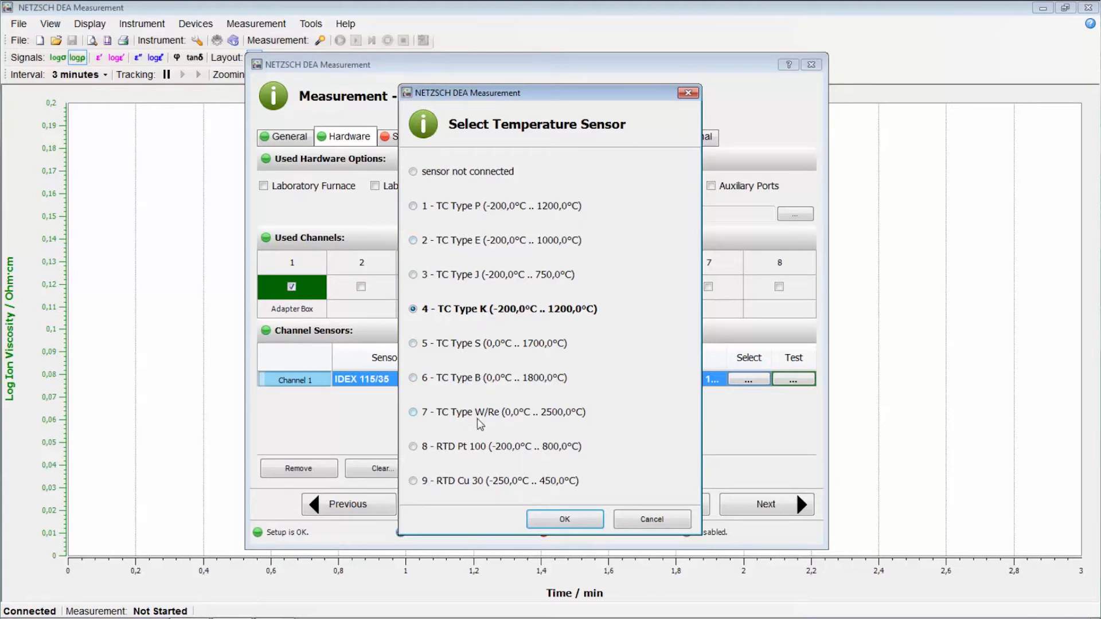
mouse_move(479, 450)
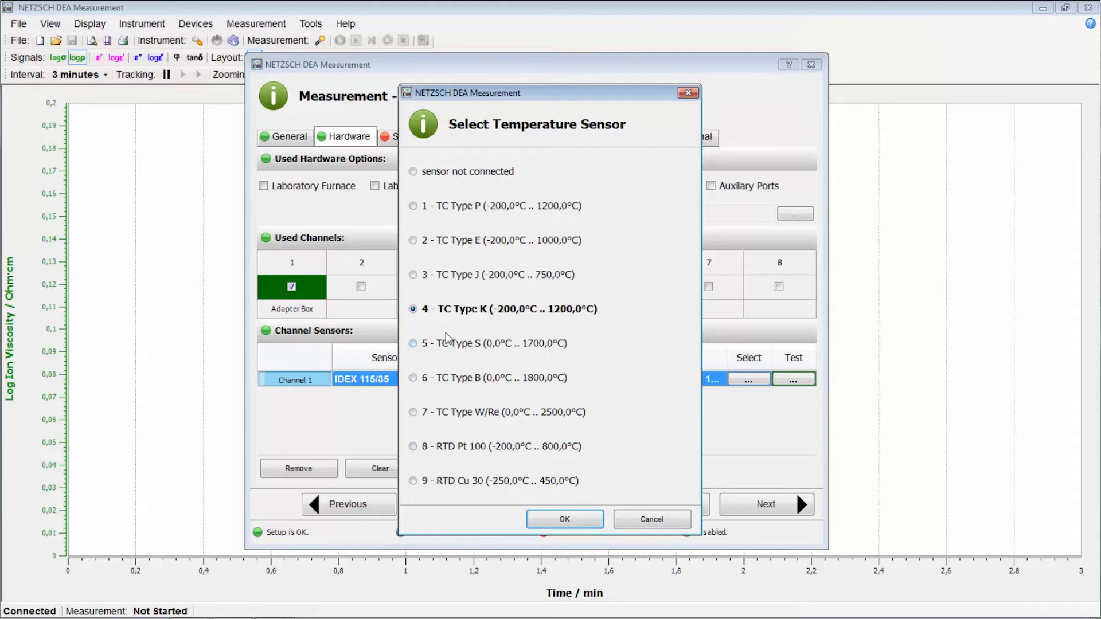
mouse_move(484, 328)
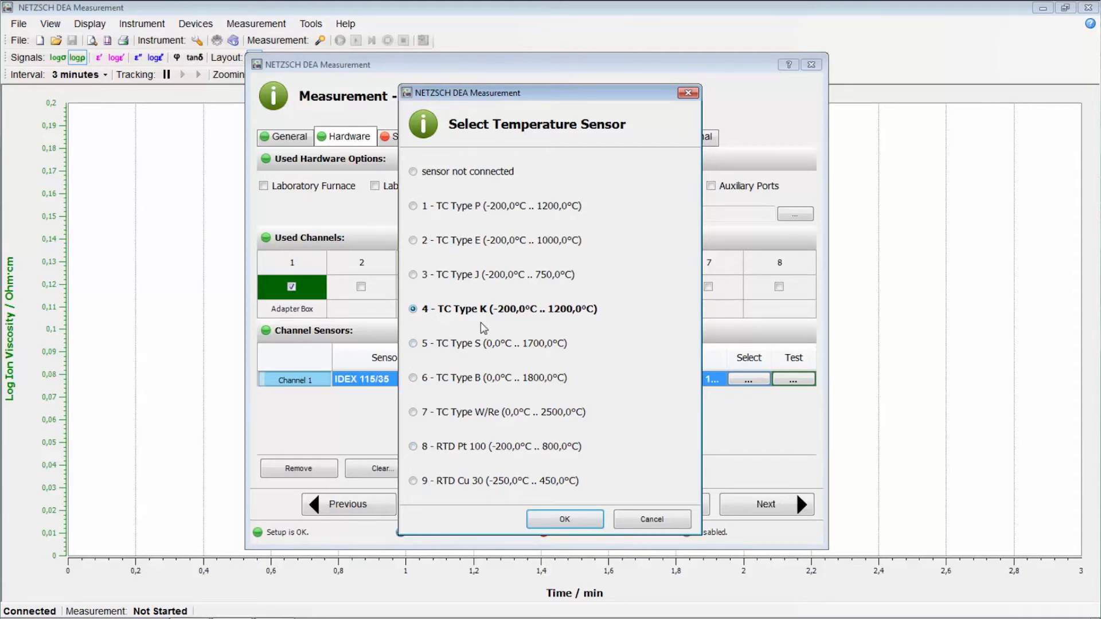
mouse_move(470, 321)
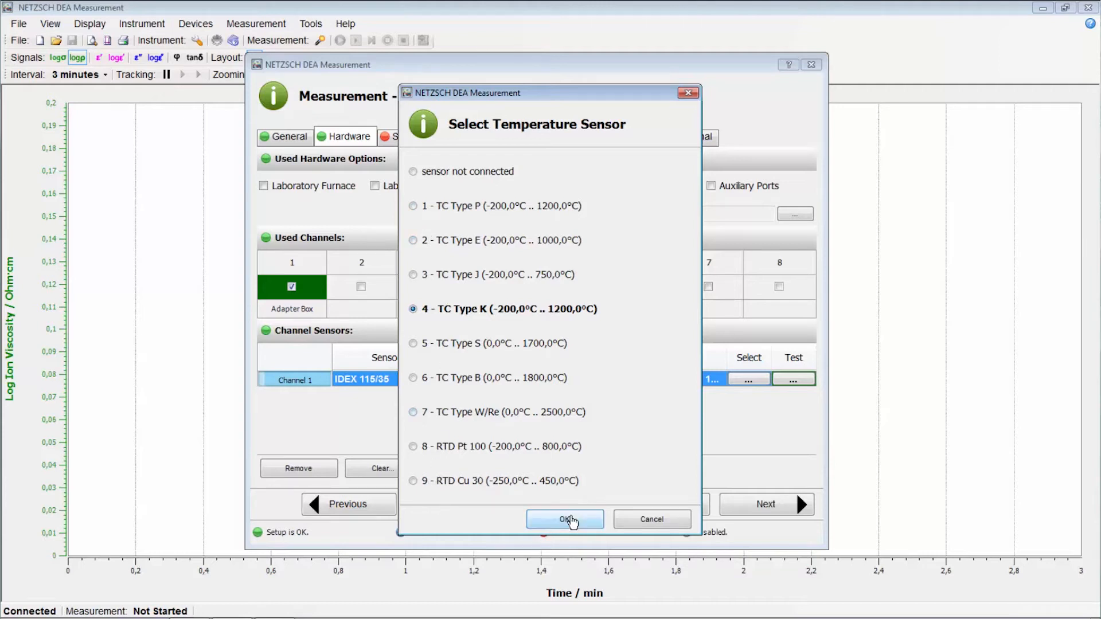
left_click(565, 520)
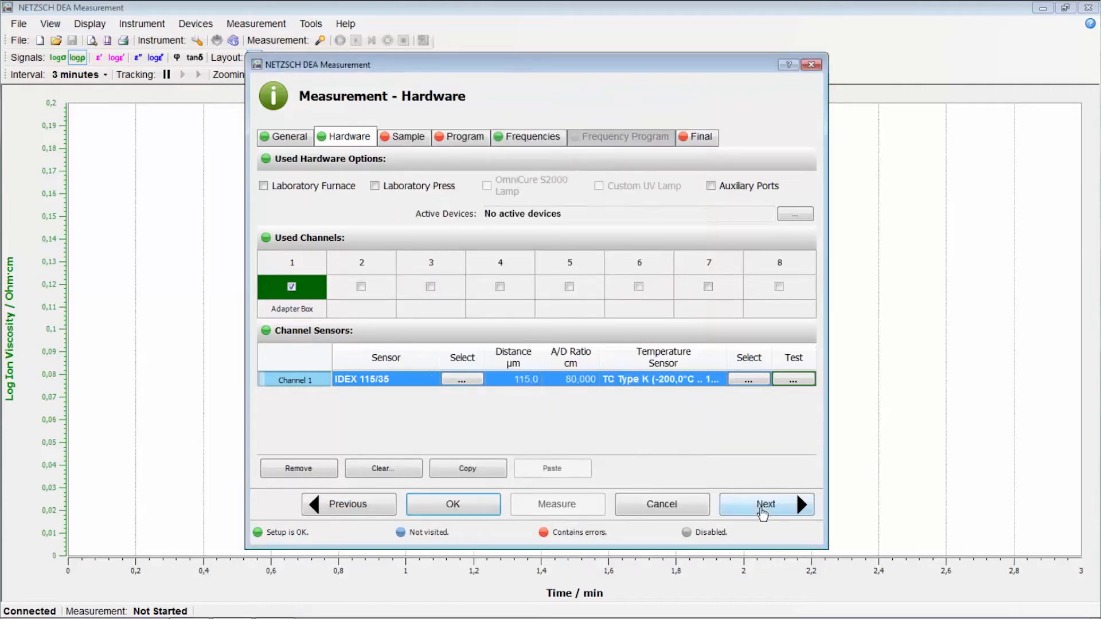
Enter Epoxy as channel 1's sample name, sample id and sample material
left_click(765, 504)
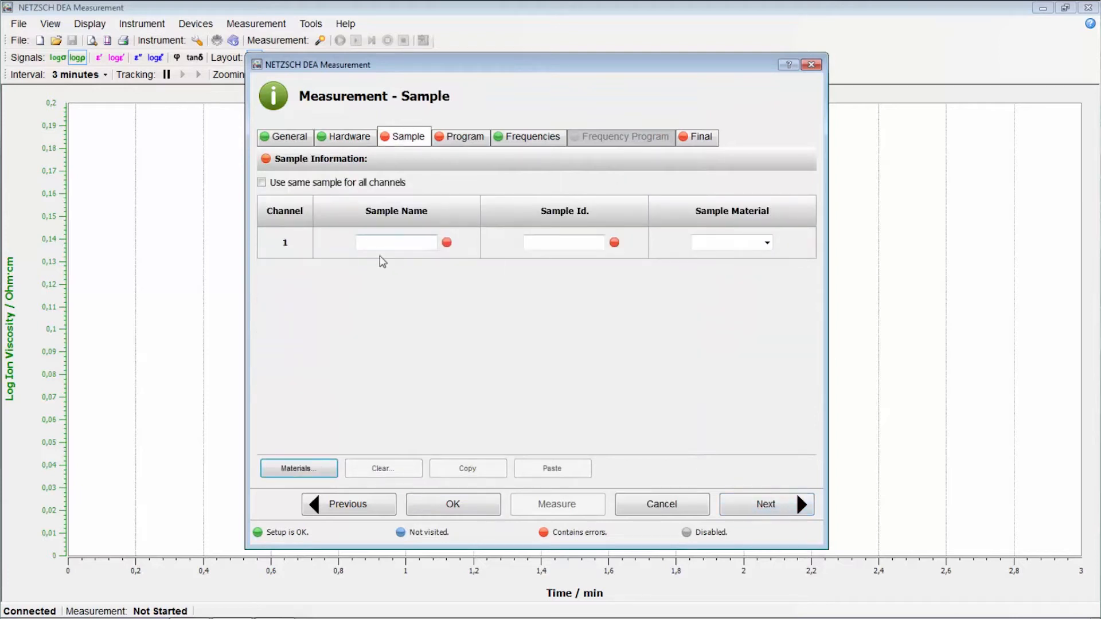
left_click(395, 242)
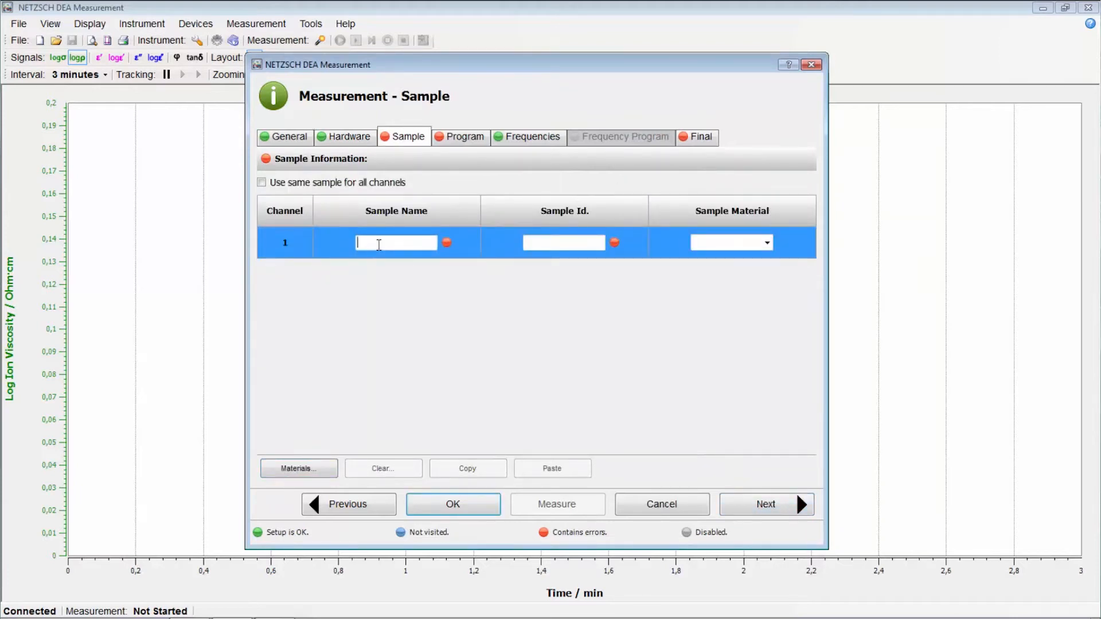
type("Epoxy")
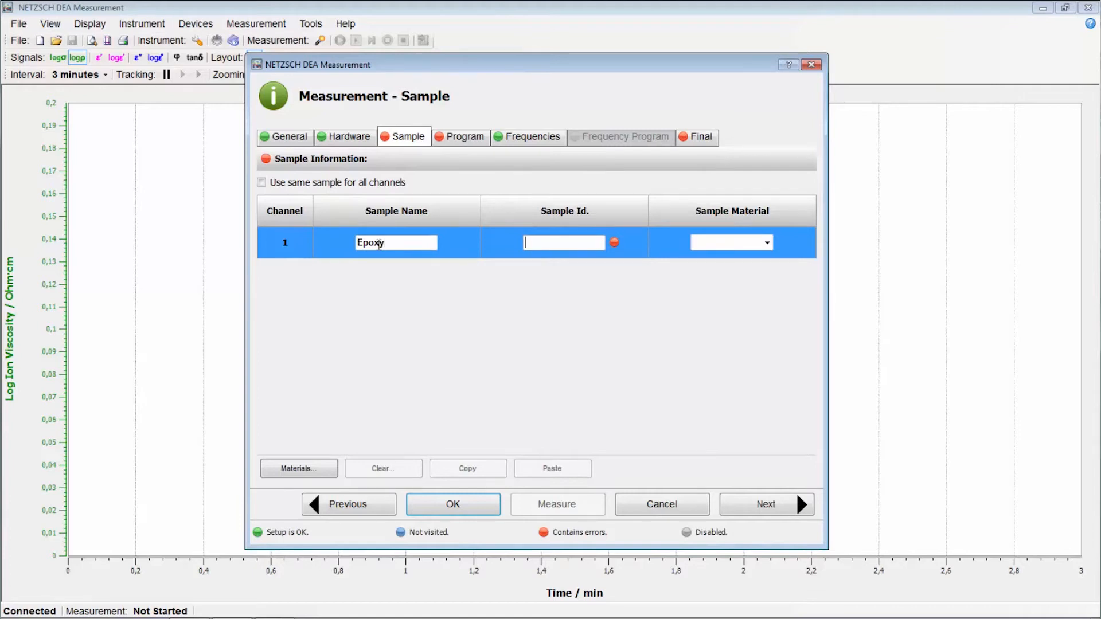
type("Epoxy")
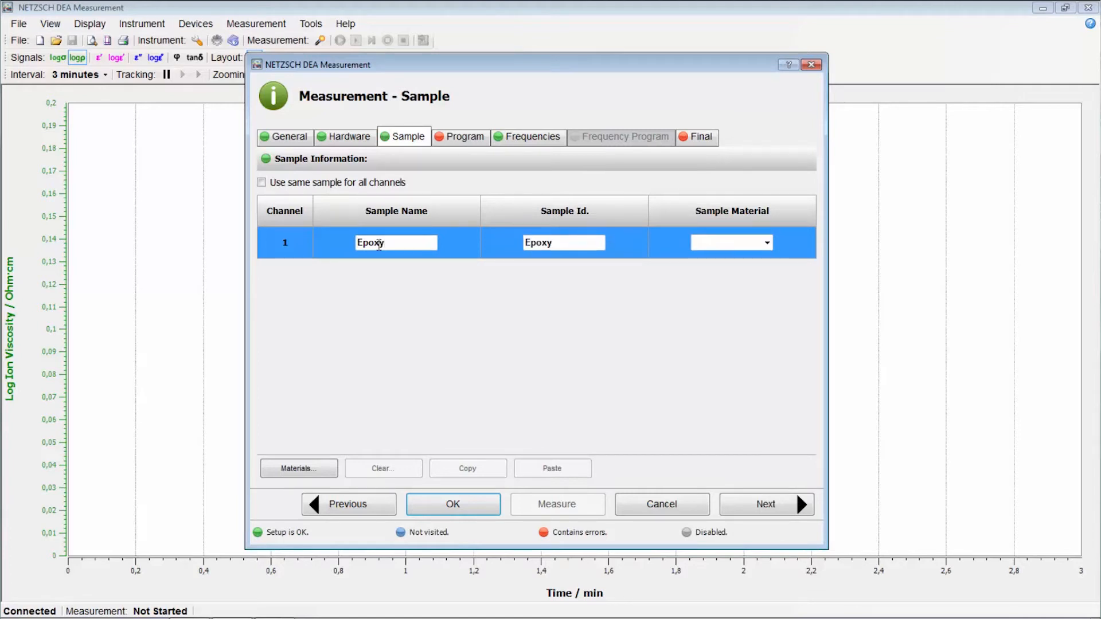
type("Epoxy")
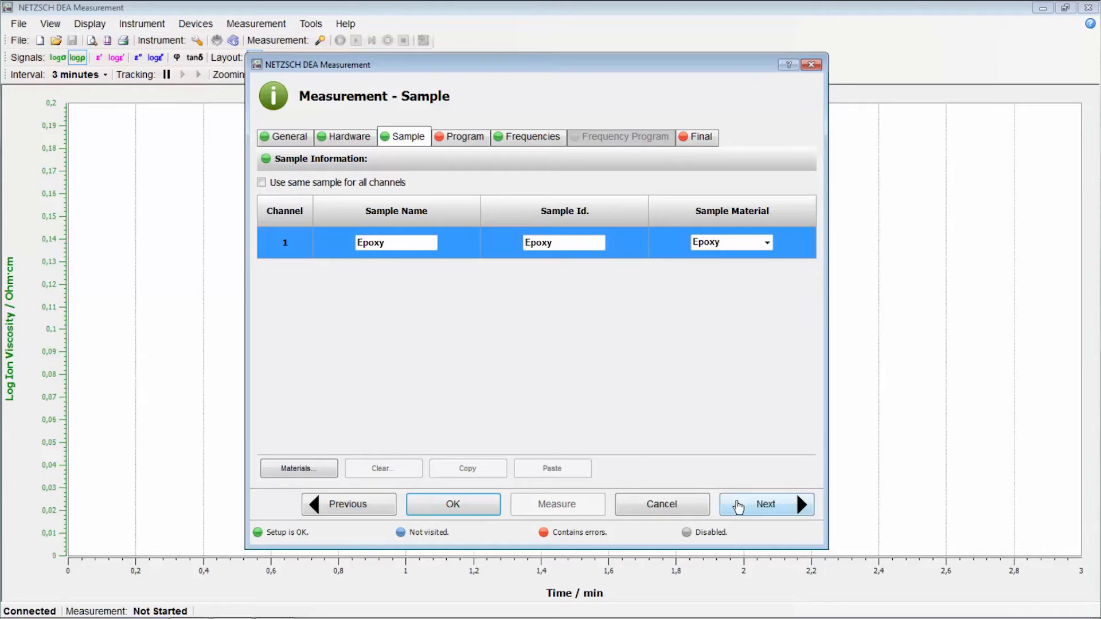
Set the program's segment 1 duration to 1.00:00 (one hour)
left_click(765, 505)
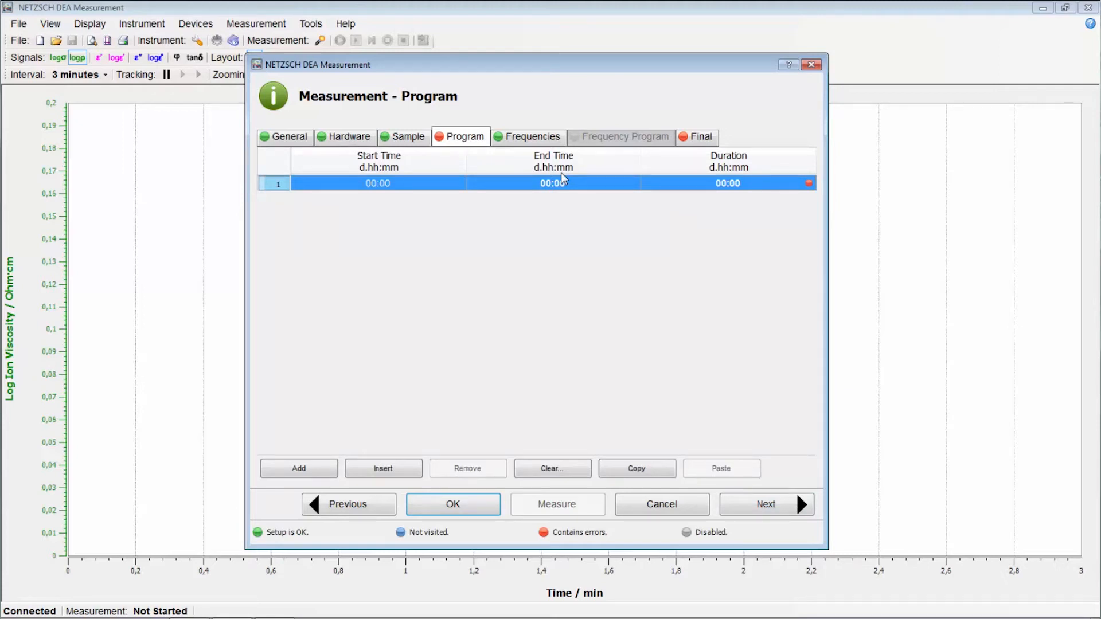
left_click(727, 183)
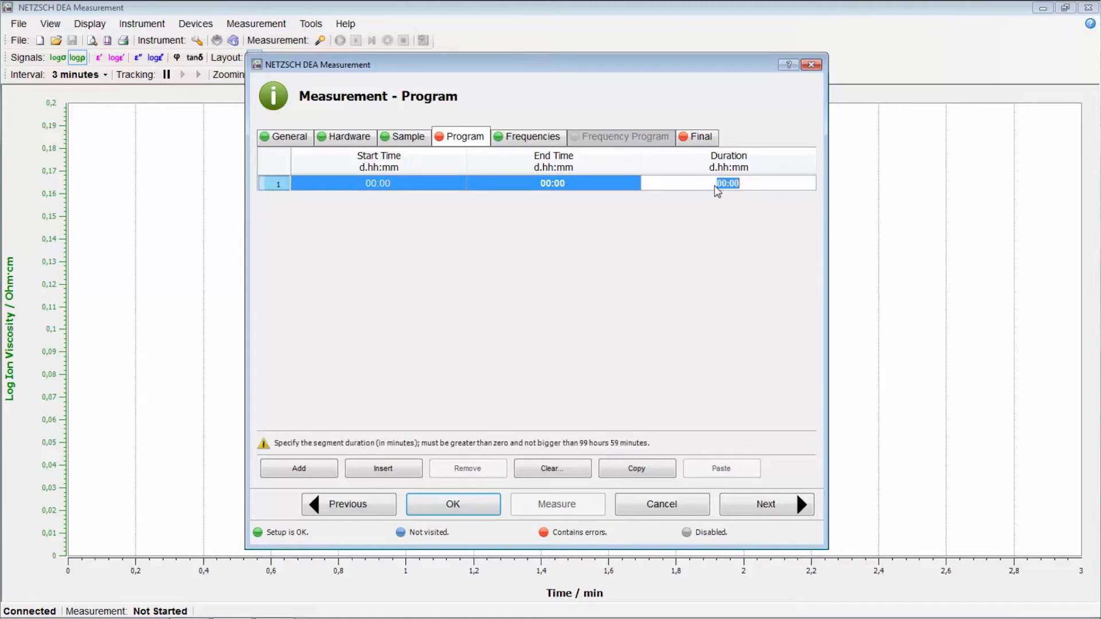
type("1.")
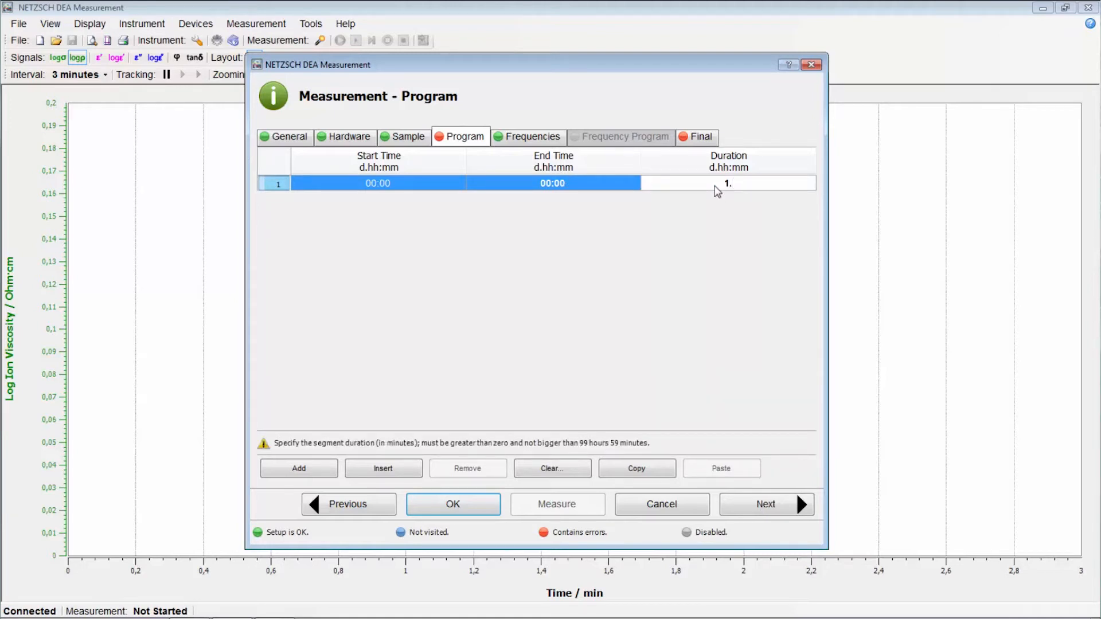
type("1.00:00")
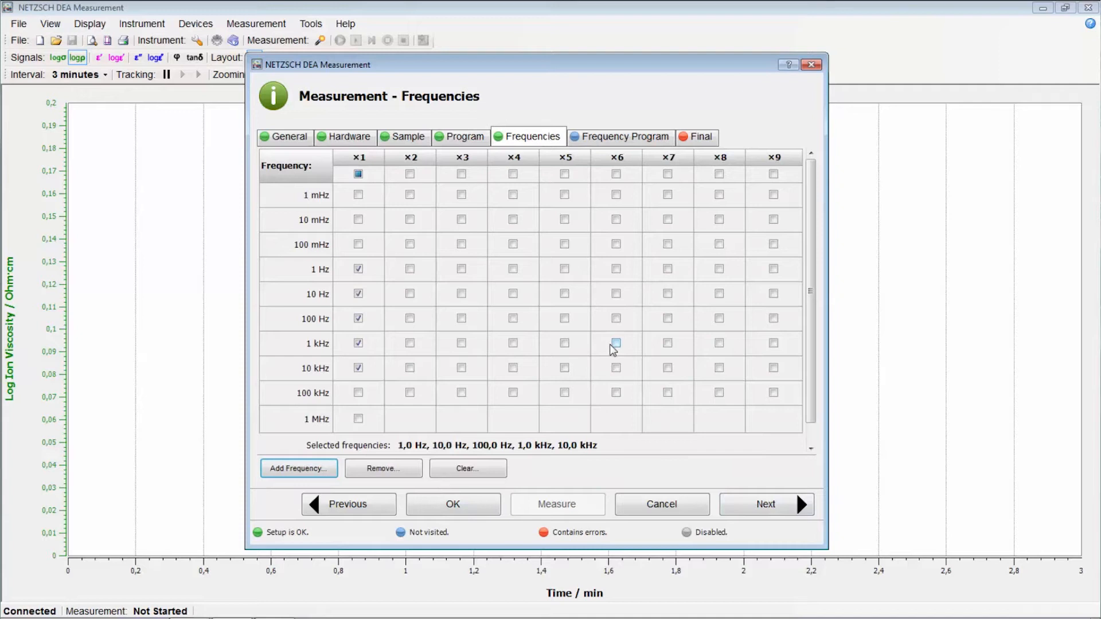
mouse_move(386, 225)
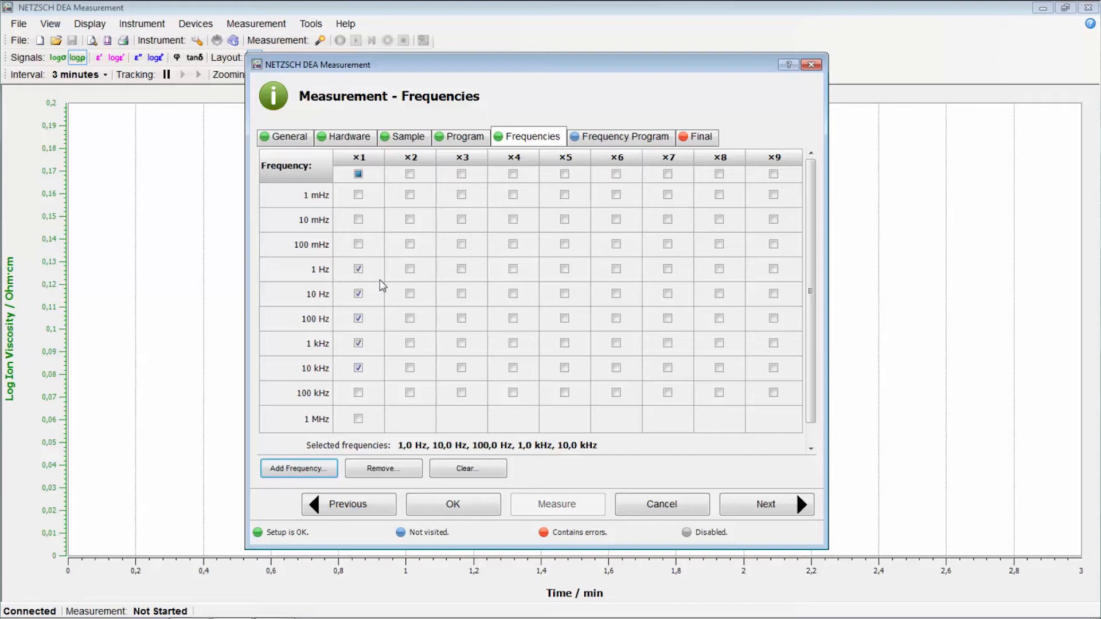
mouse_move(765, 505)
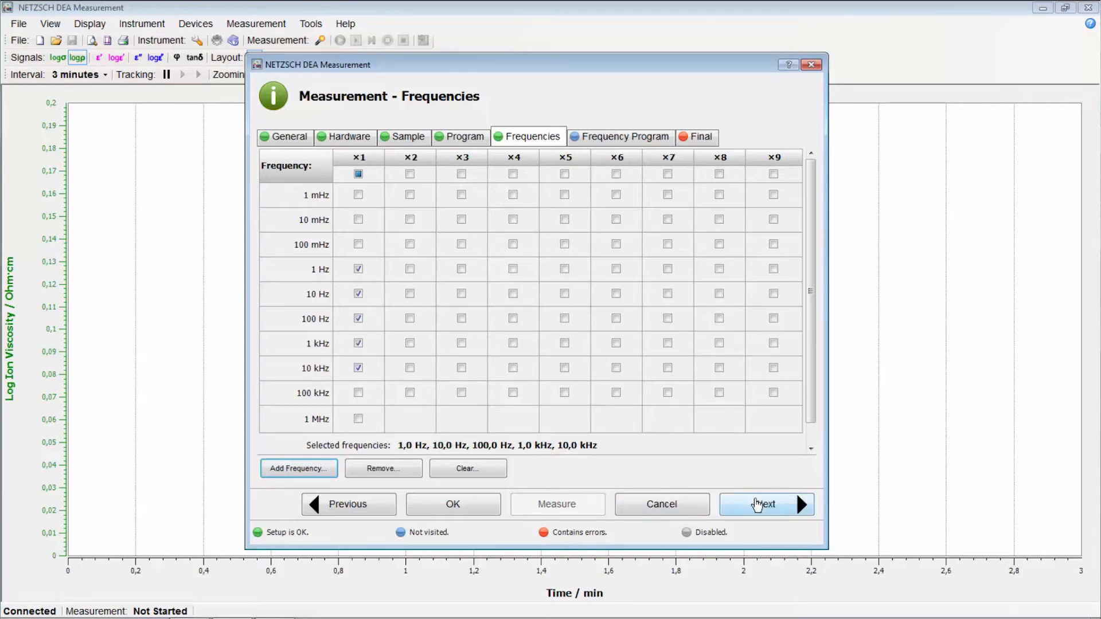
Review the frequency program: 1-hour run, 18-second cycles, 4800 cycles over five frequencies
left_click(766, 505)
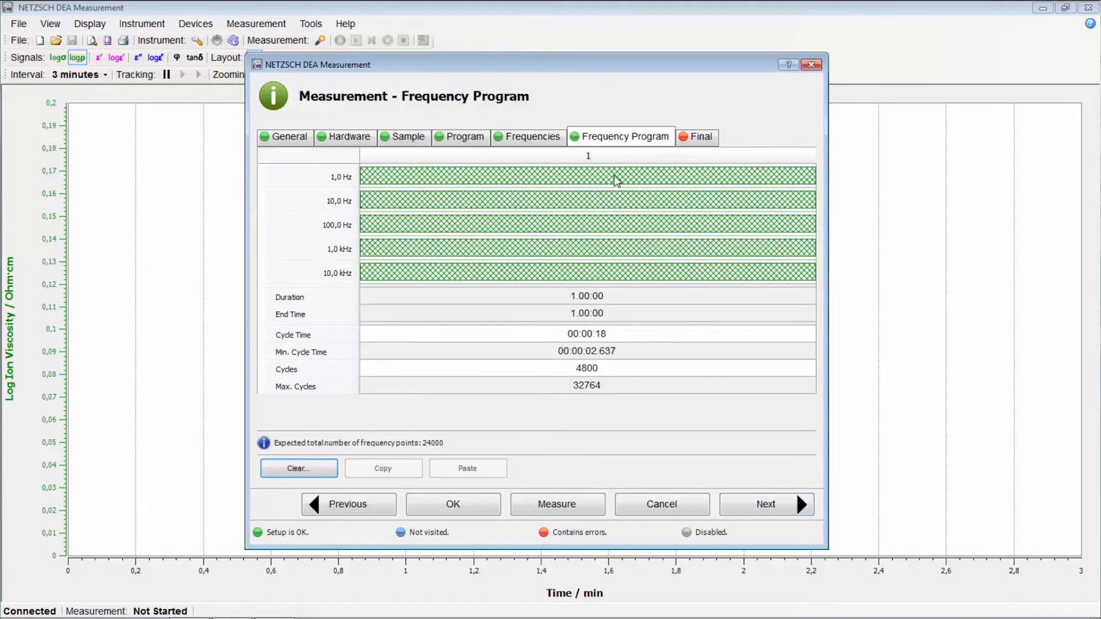
mouse_move(615, 139)
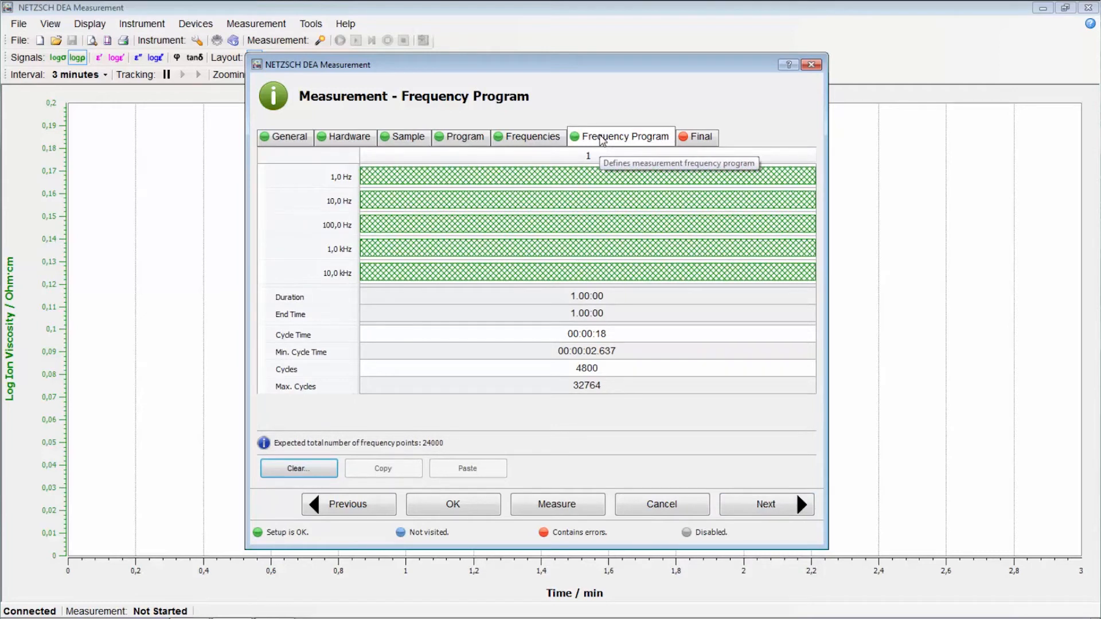
mouse_move(577, 199)
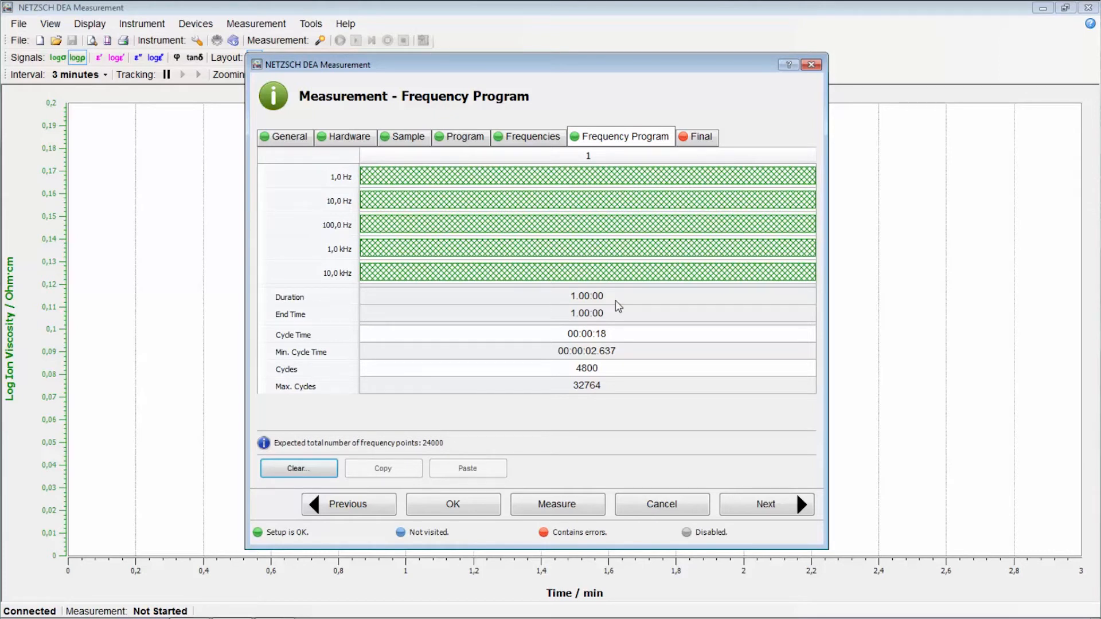
mouse_move(592, 362)
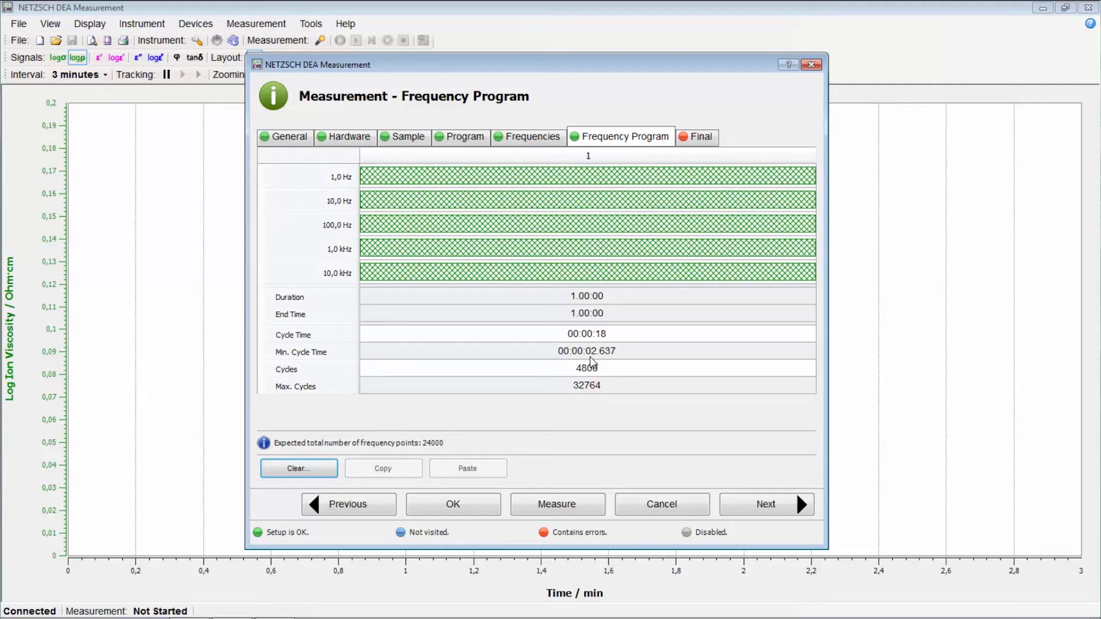
mouse_move(598, 362)
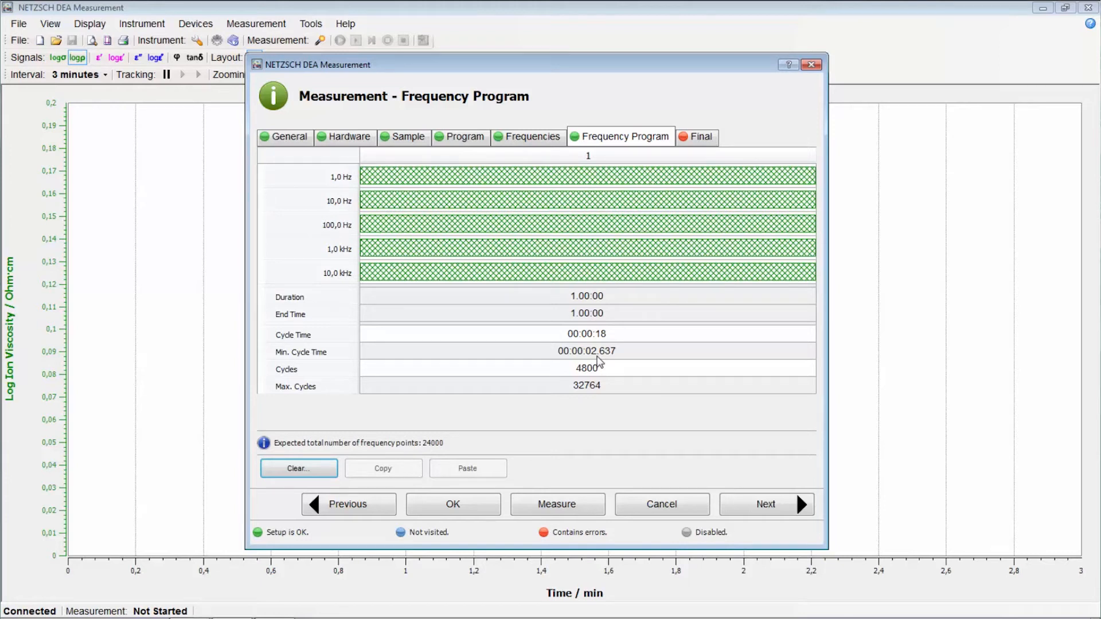
mouse_move(765, 505)
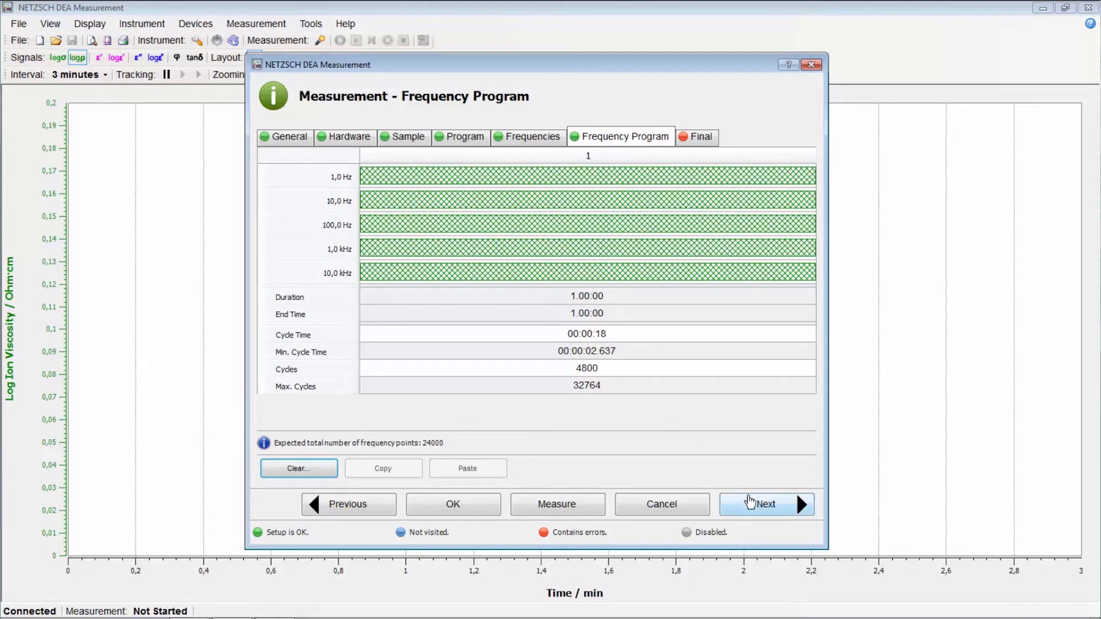
Name the measurement file 'DEA Demo Epoxy' on the Final page
left_click(765, 504)
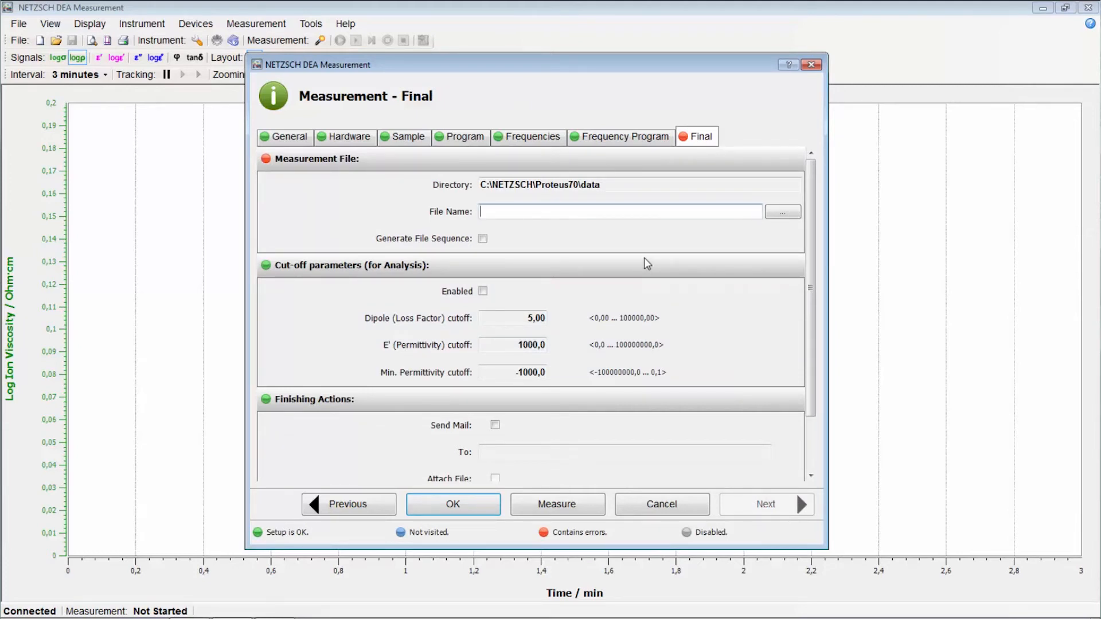
type("D")
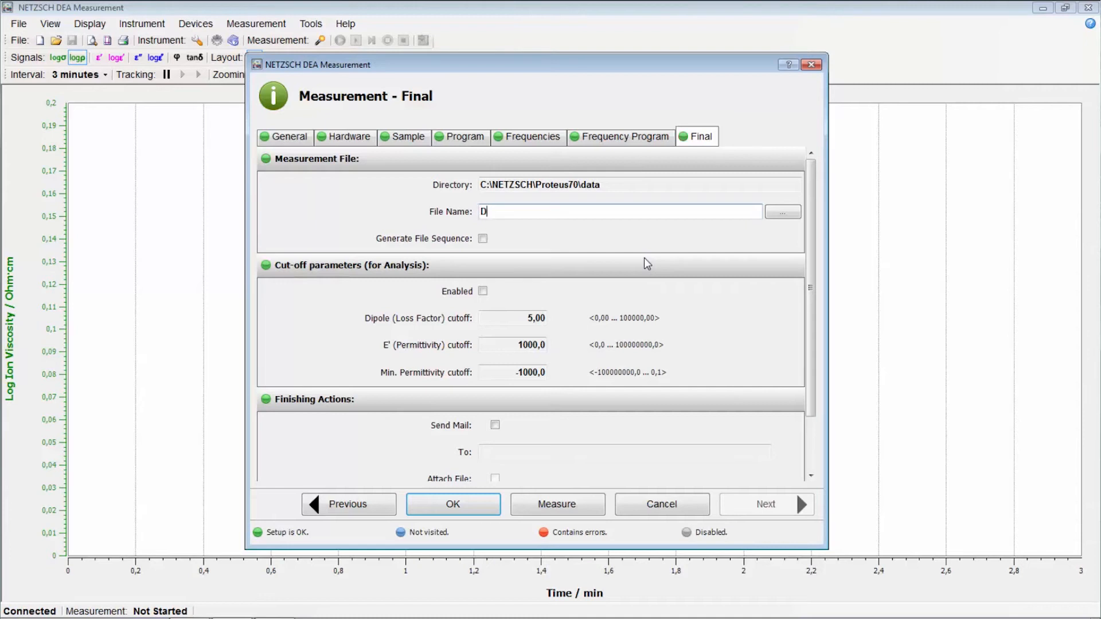
type("EA Demo")
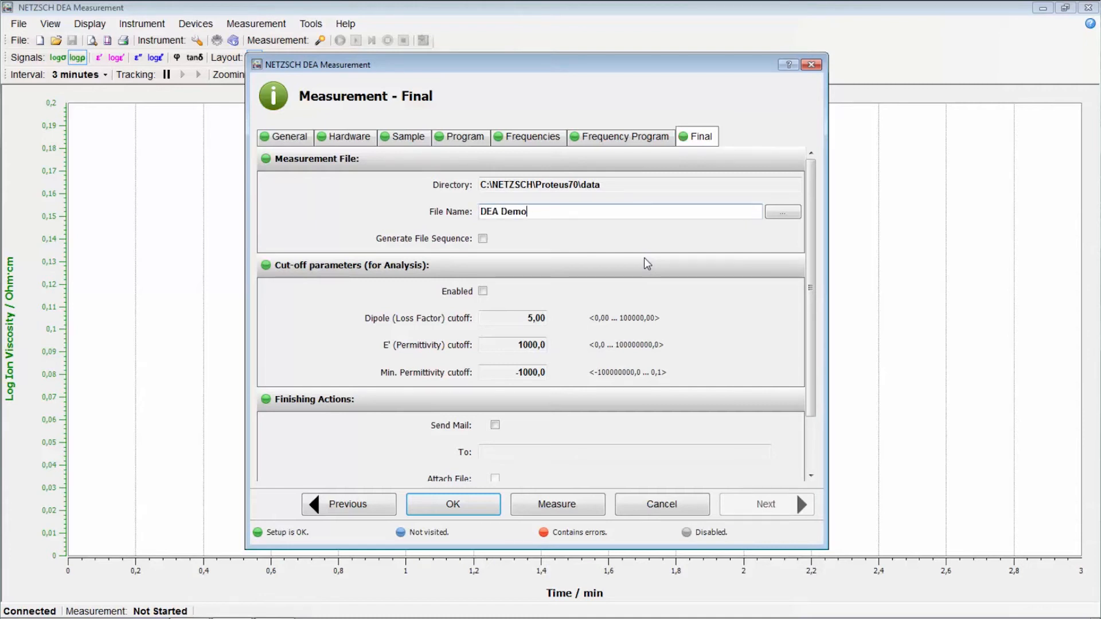
type("Epoxy")
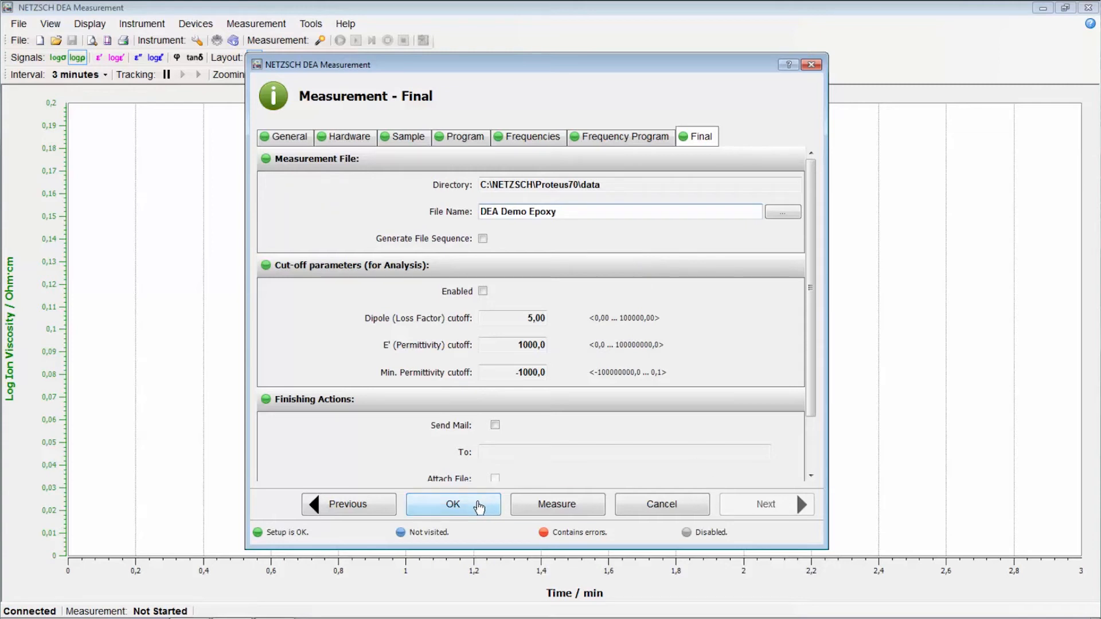
Accept the setup and start the DEA Demo Epoxy measurement running
left_click(452, 504)
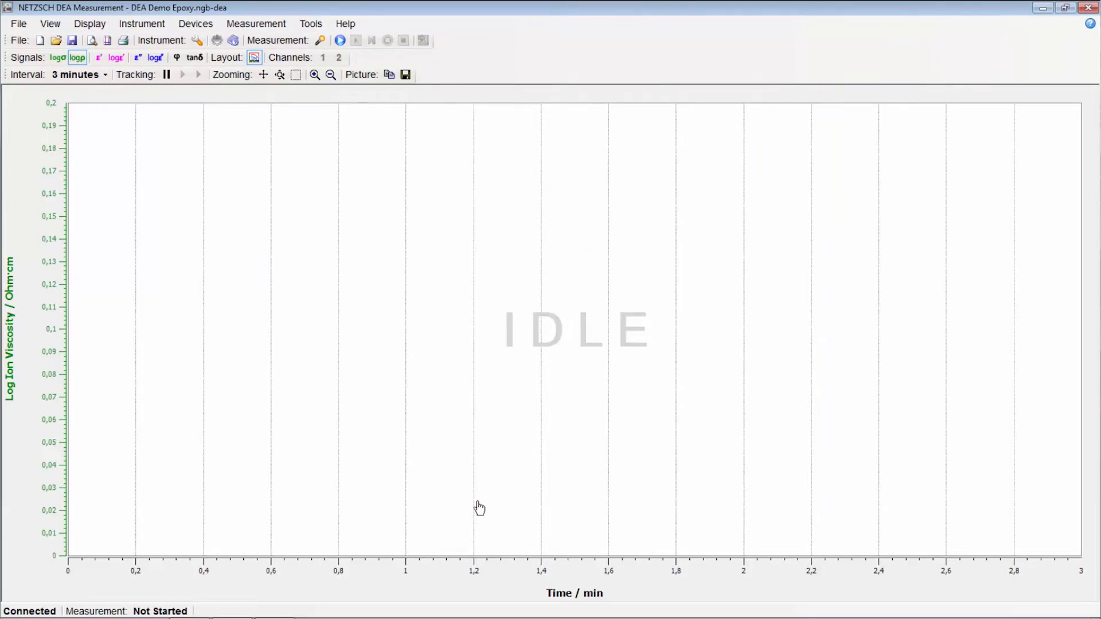
left_click(340, 41)
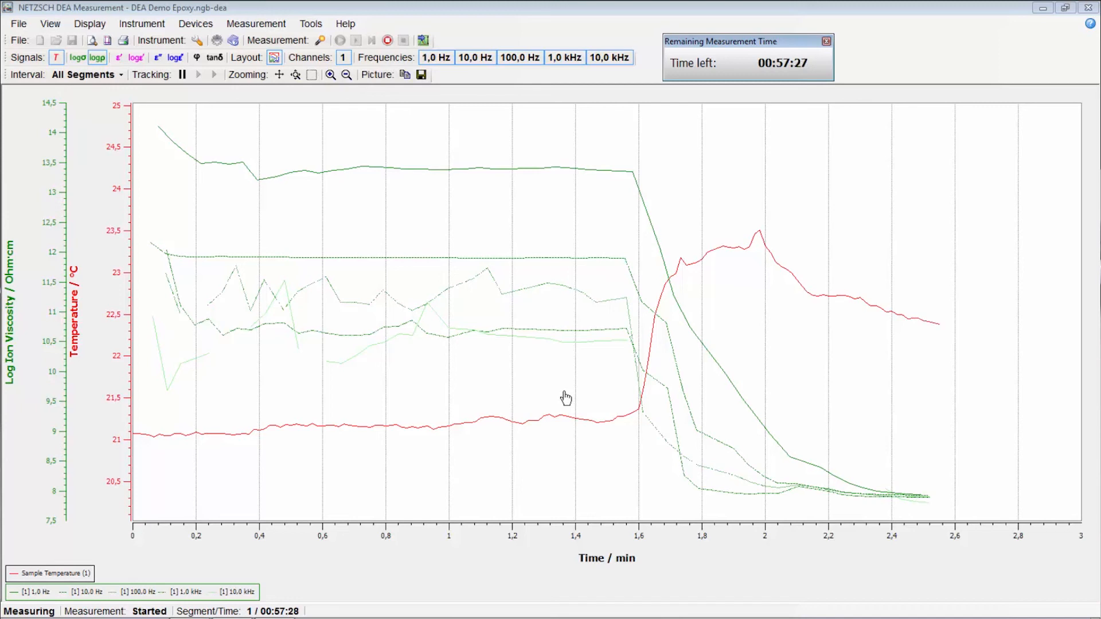
Set the plot's time-axis interval to 15 minutes
left_click(82, 74)
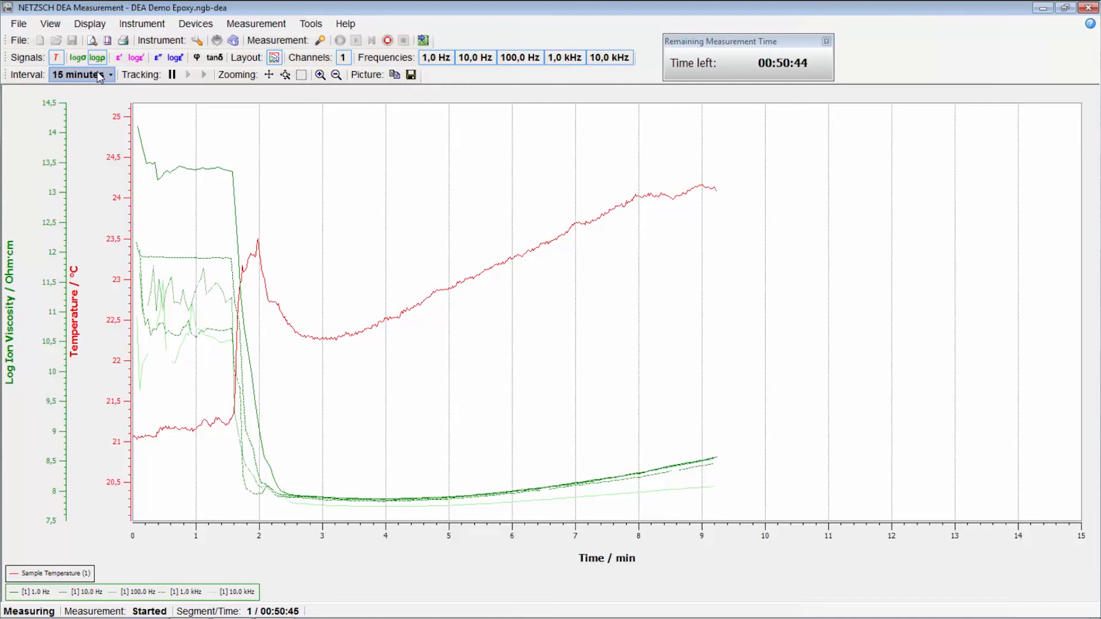
Briefly hide and re-show the log ion viscosity curves, then set the interval to 5 minutes
left_click(96, 57)
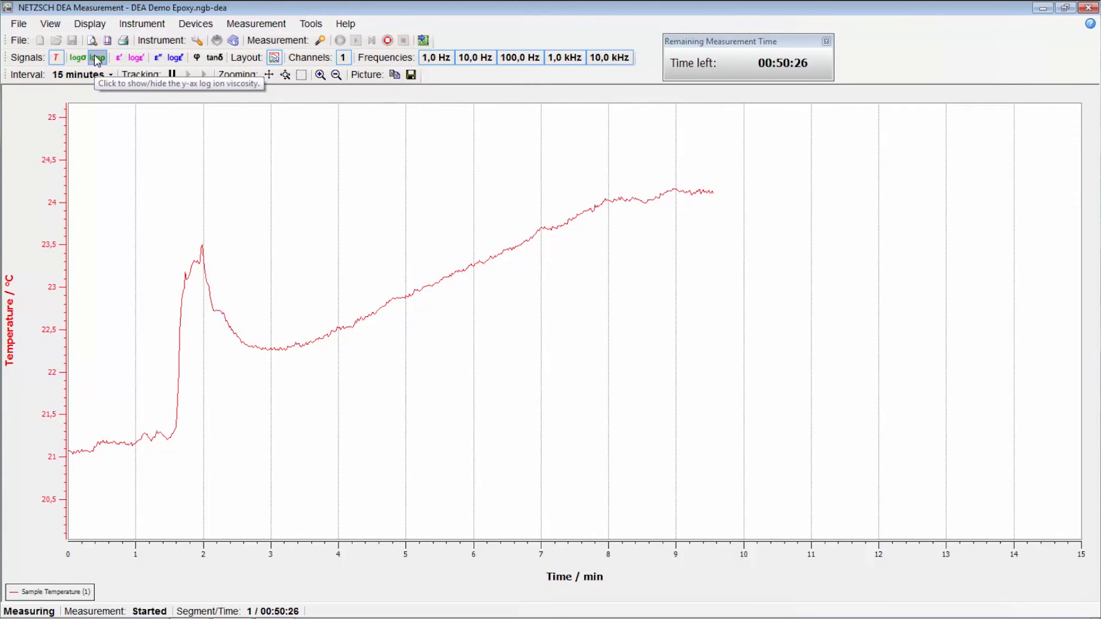
left_click(97, 57)
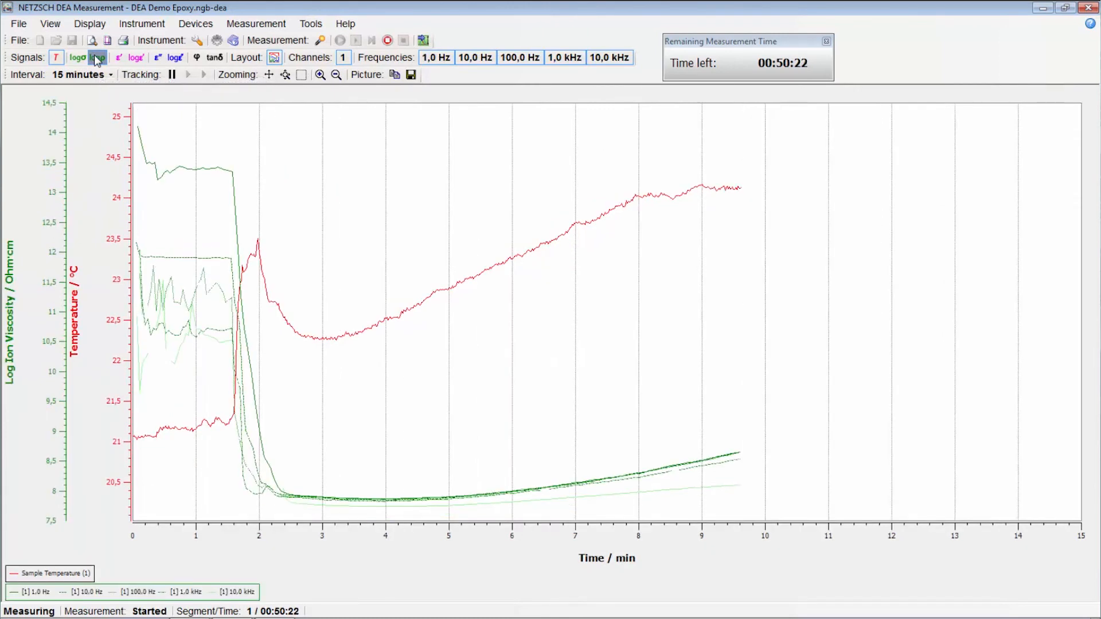
left_click(109, 75)
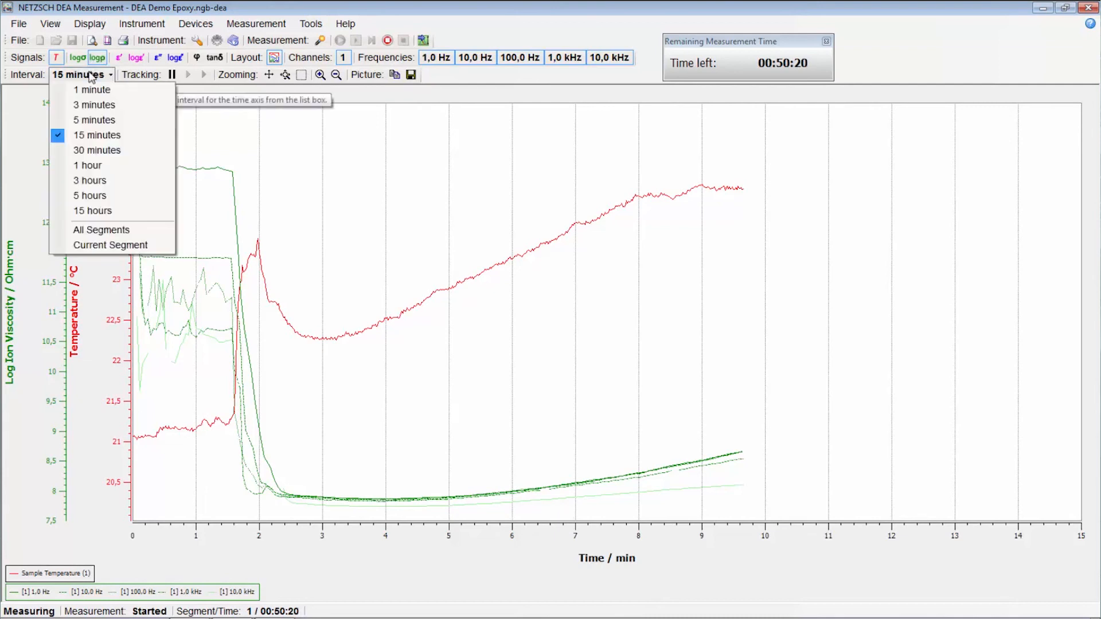
mouse_move(93, 120)
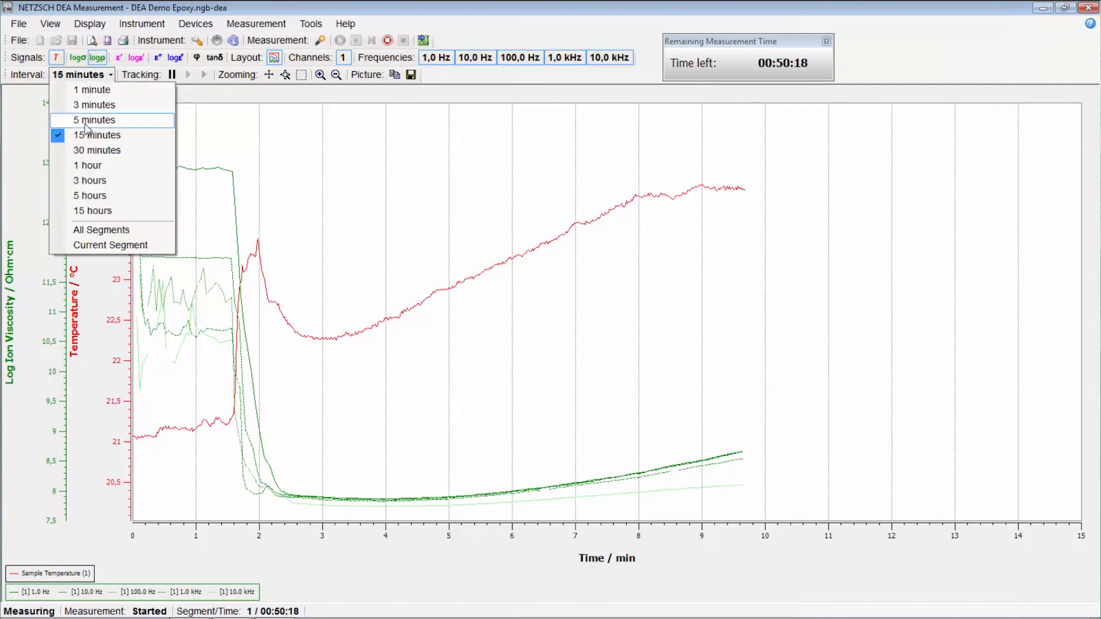
left_click(93, 119)
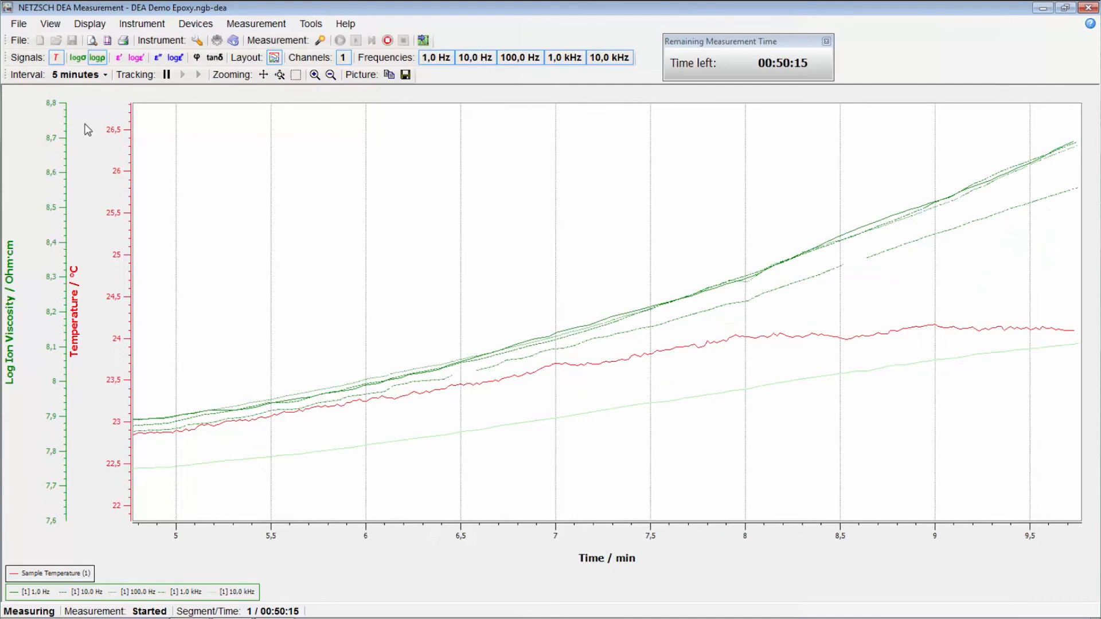